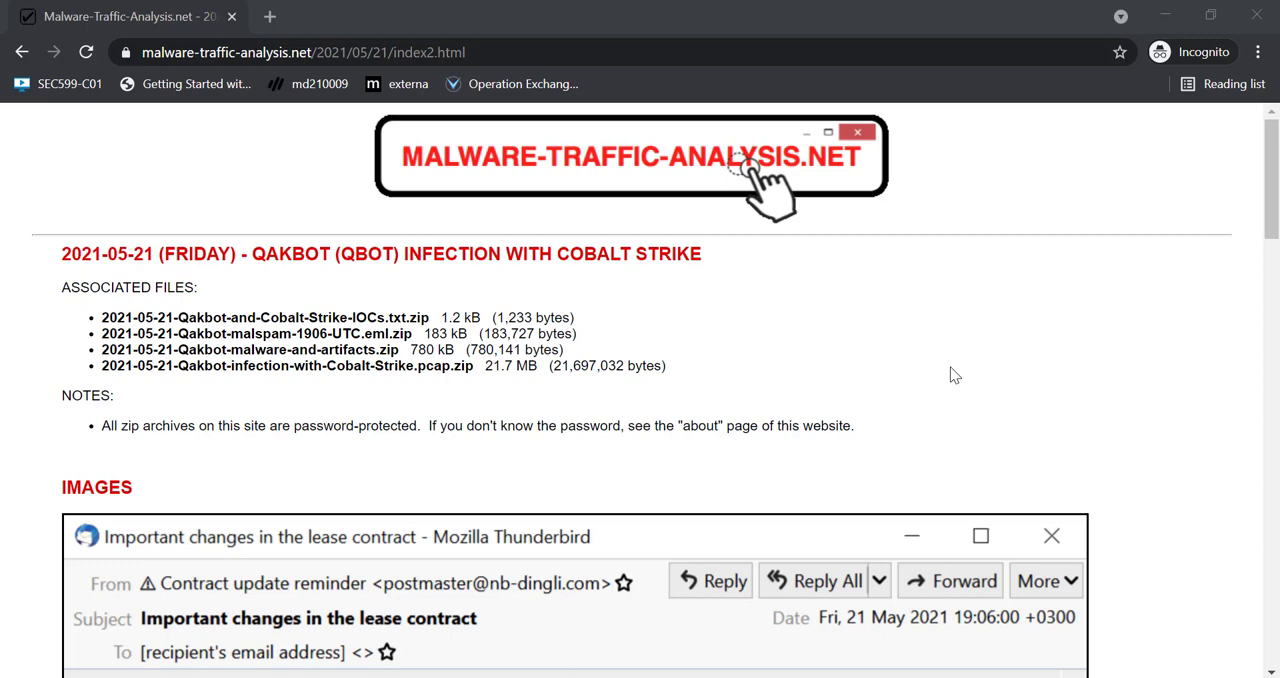
mouse_move(900, 338)
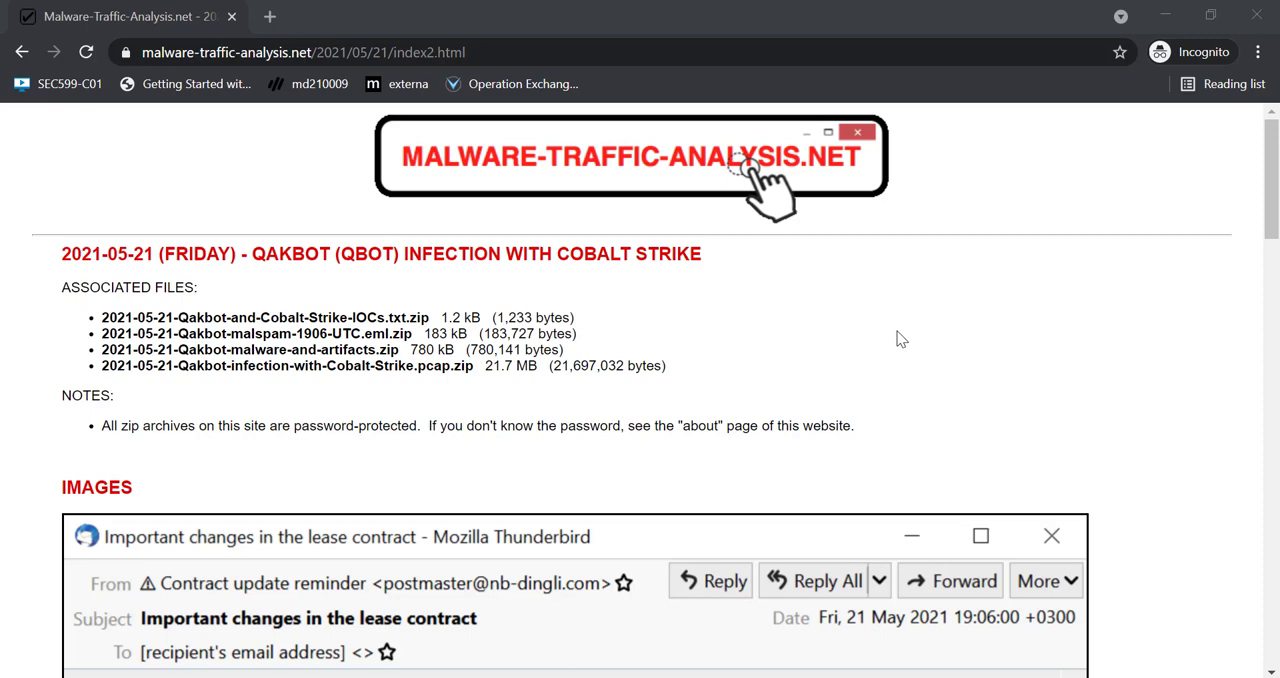
Step: Scroll the Qakbot write-up down to the Wireshark image of saferem.com Cobalt Strike traffic
scroll("down", 3)
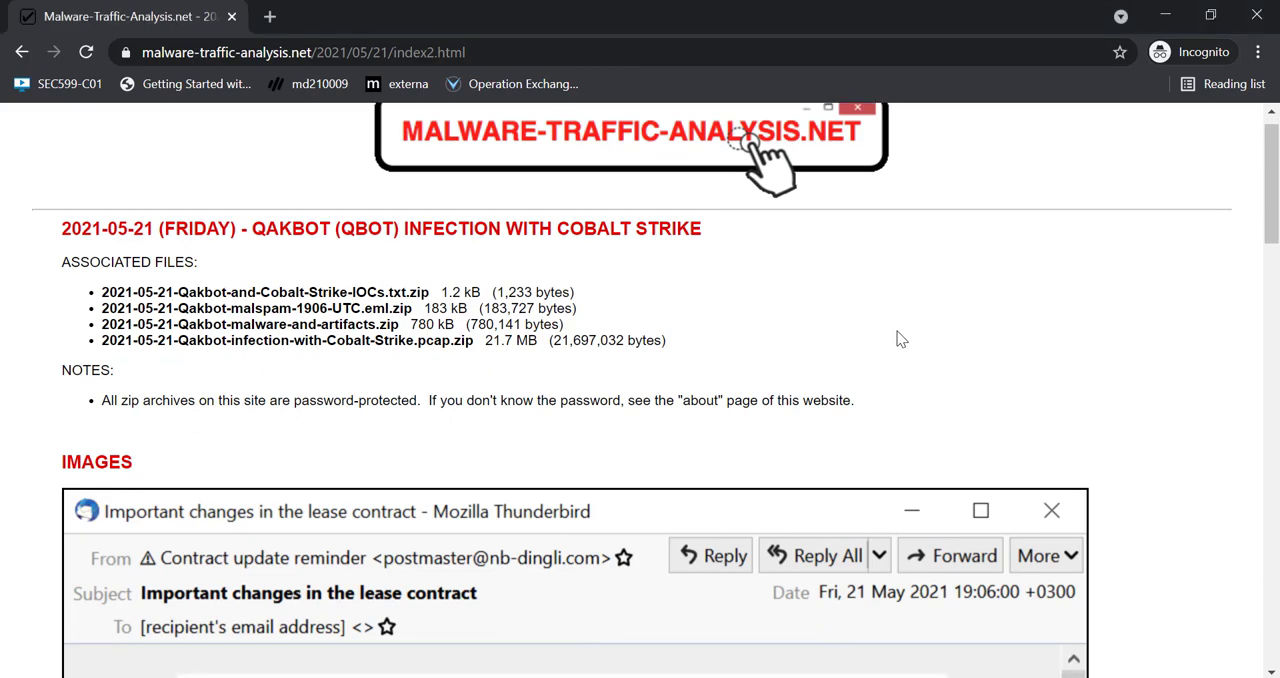
scroll("down", 3)
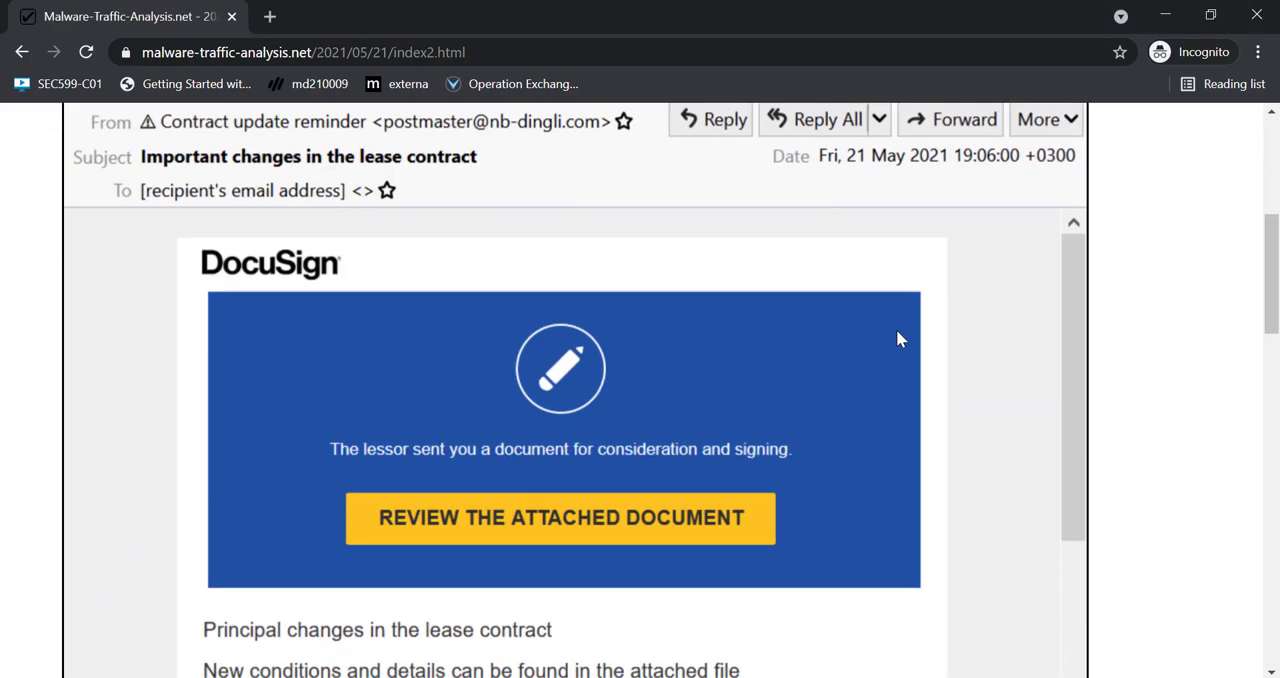
scroll("down", 3)
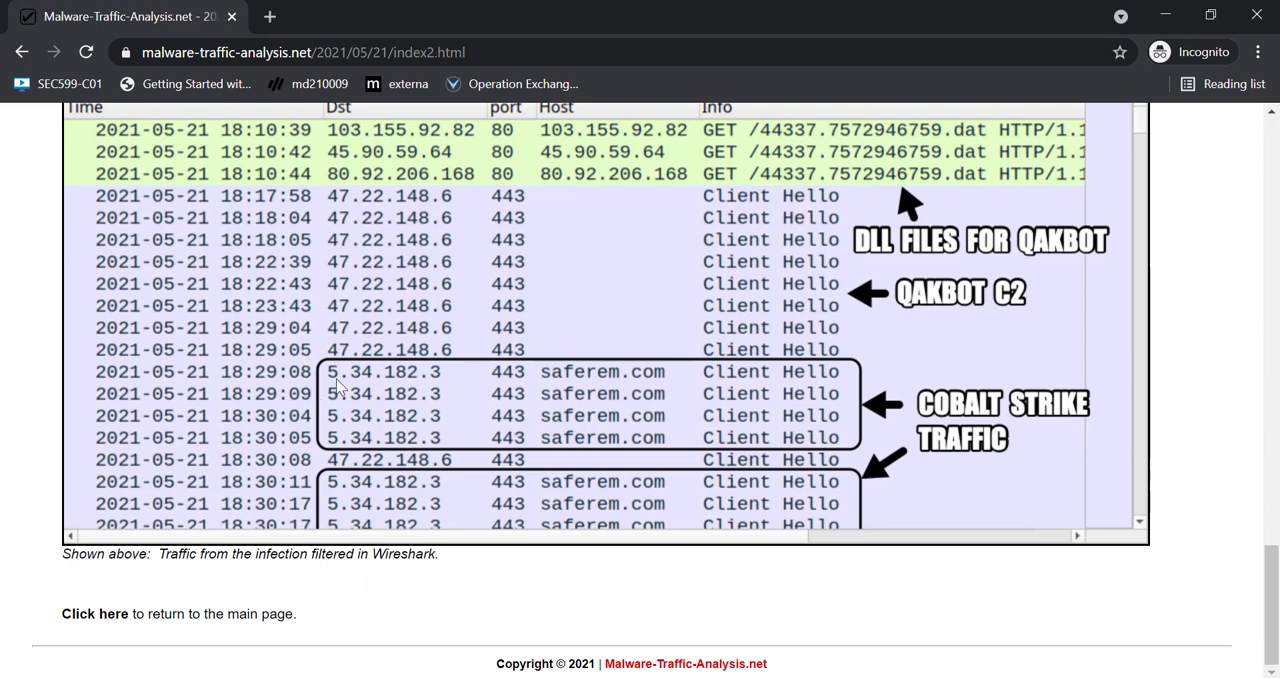
mouse_move(567, 353)
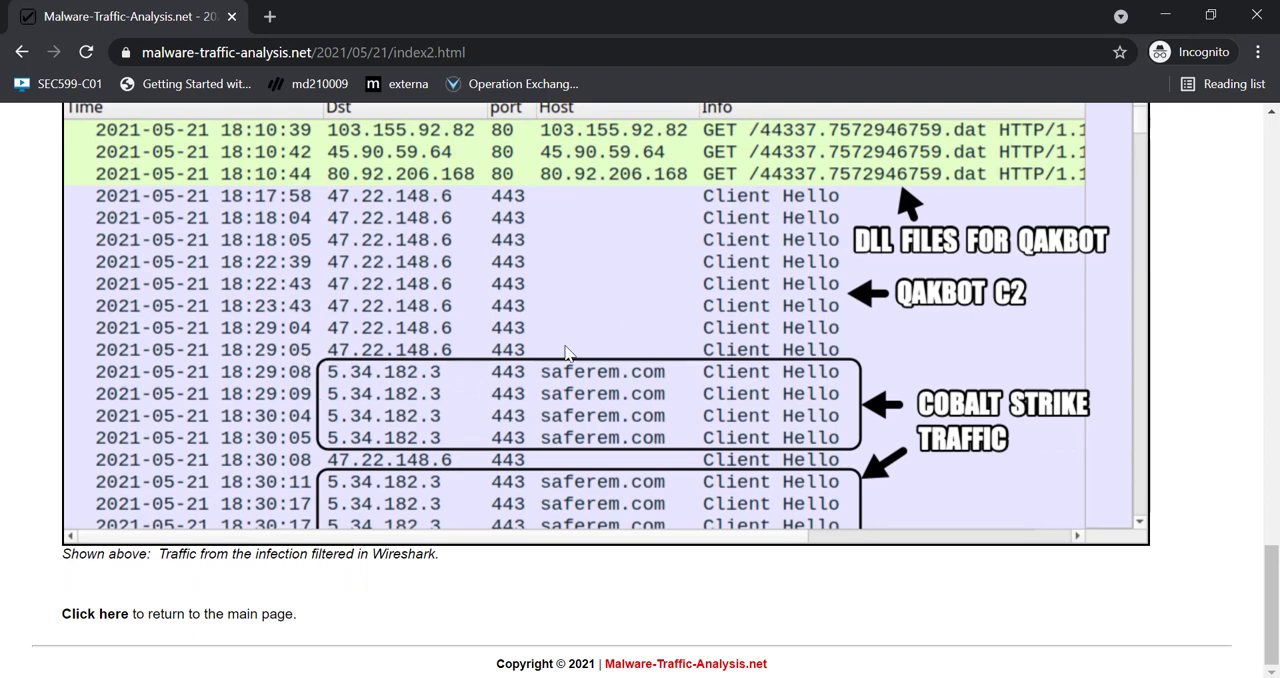
mouse_move(673, 317)
type("n")
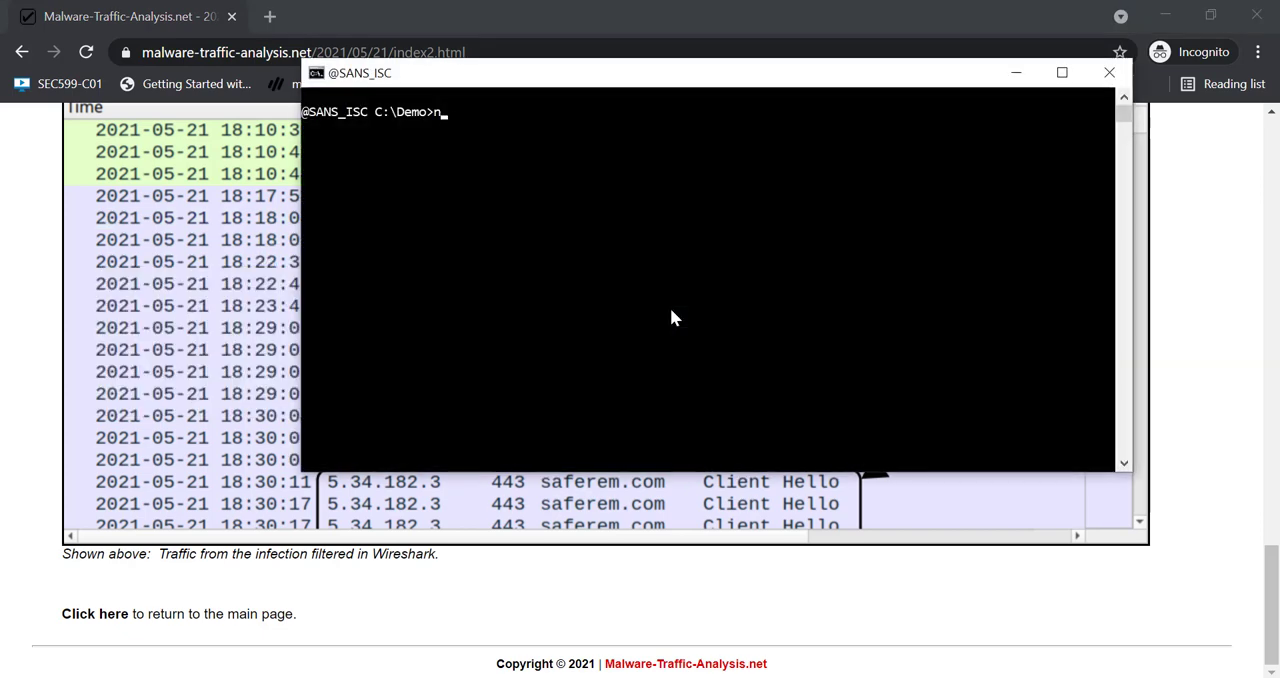
Step: Run nslookup -type=txt aaa.stage.saferem.com. against 8.8.8.8, getting only the SOA record
type("slo")
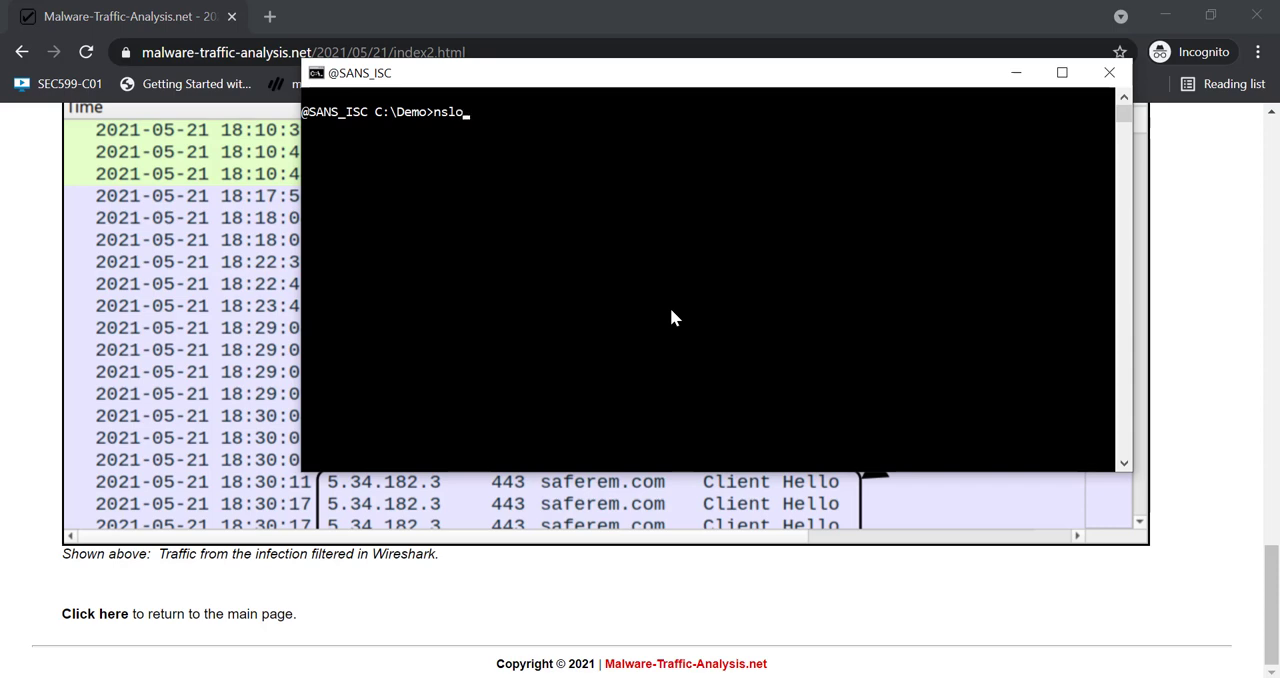
type("okup")
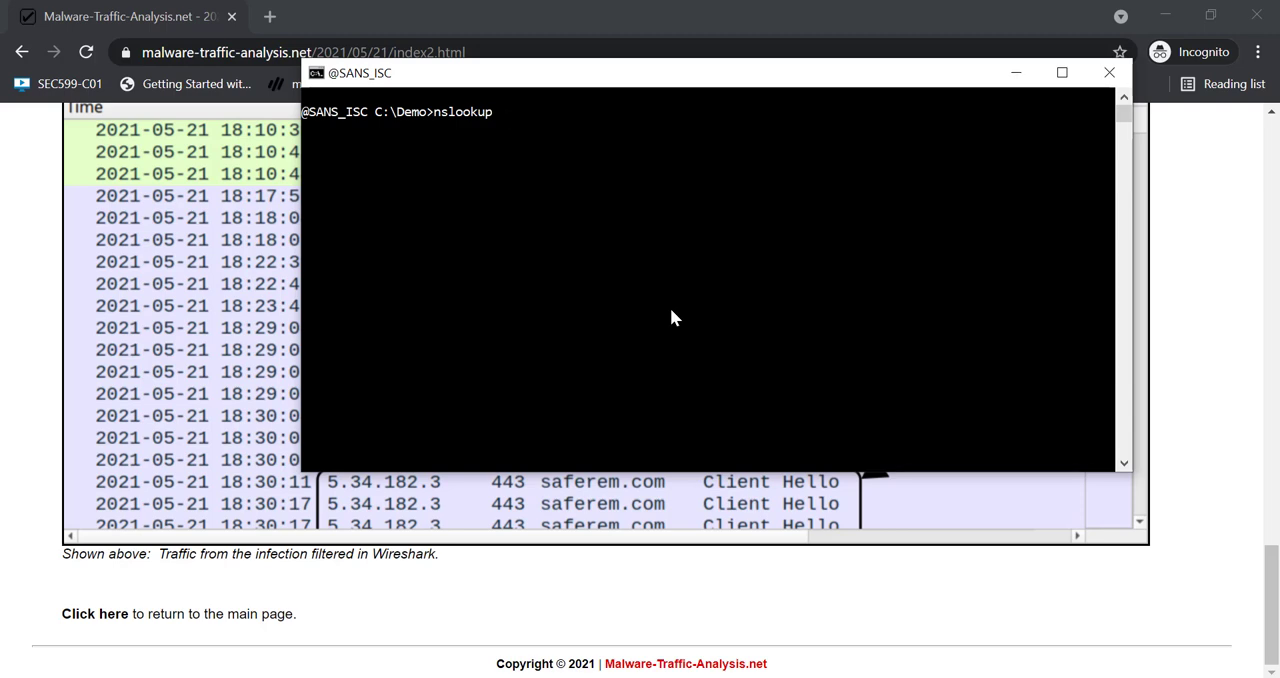
type("-ty")
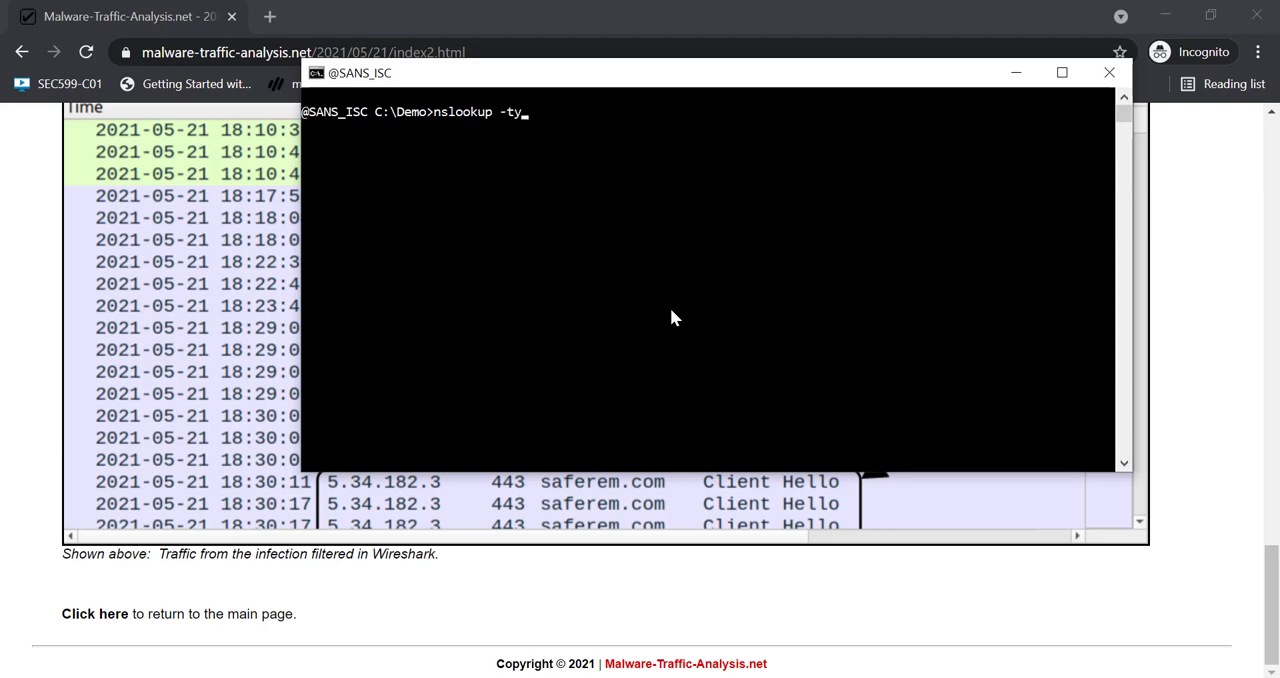
type("pe=txt")
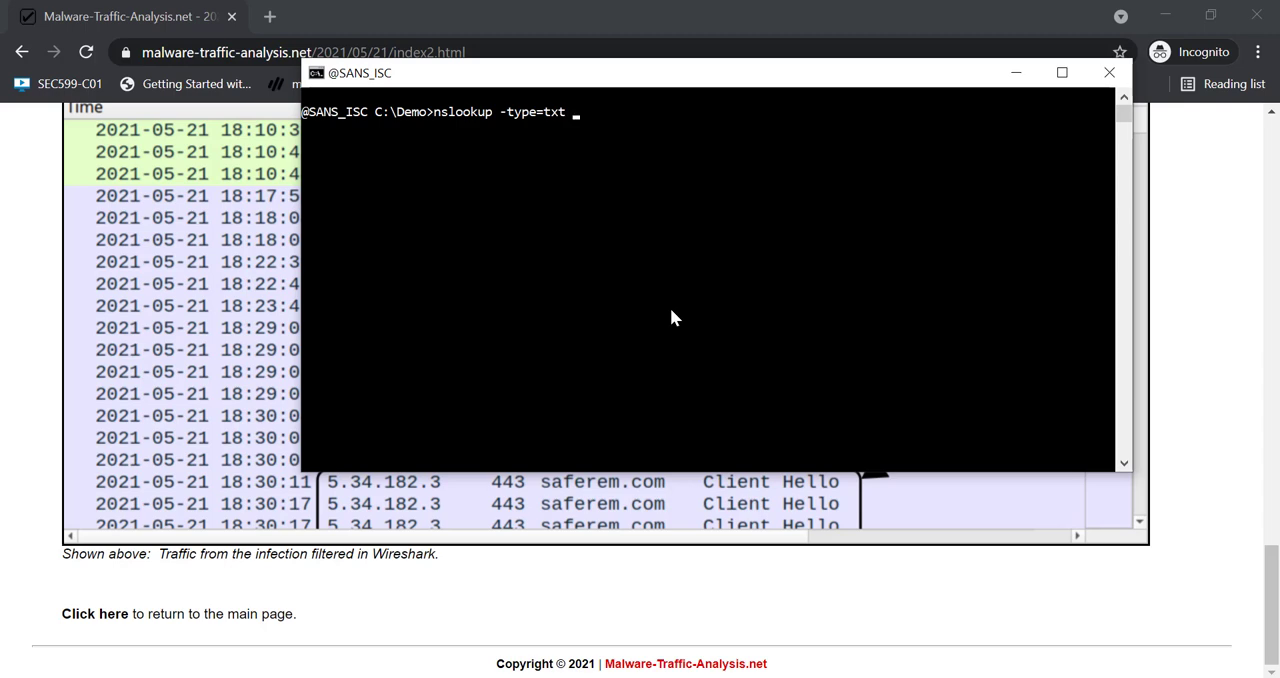
mouse_move(743, 286)
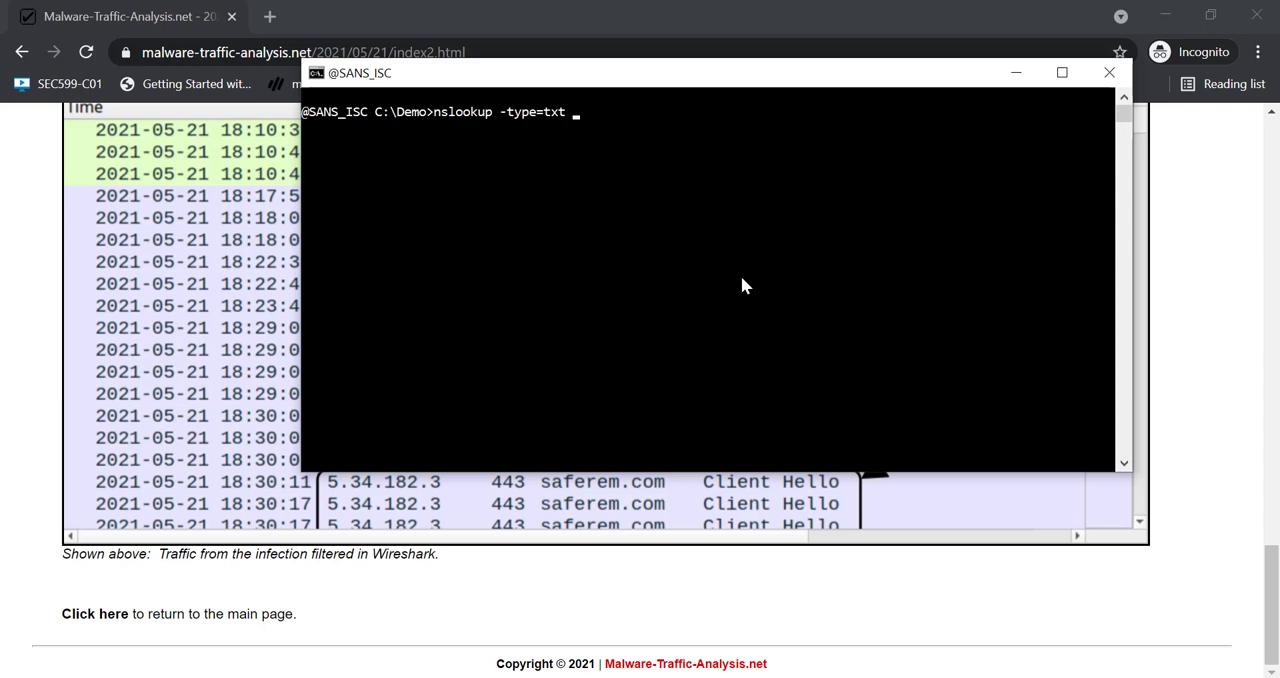
mouse_move(768, 278)
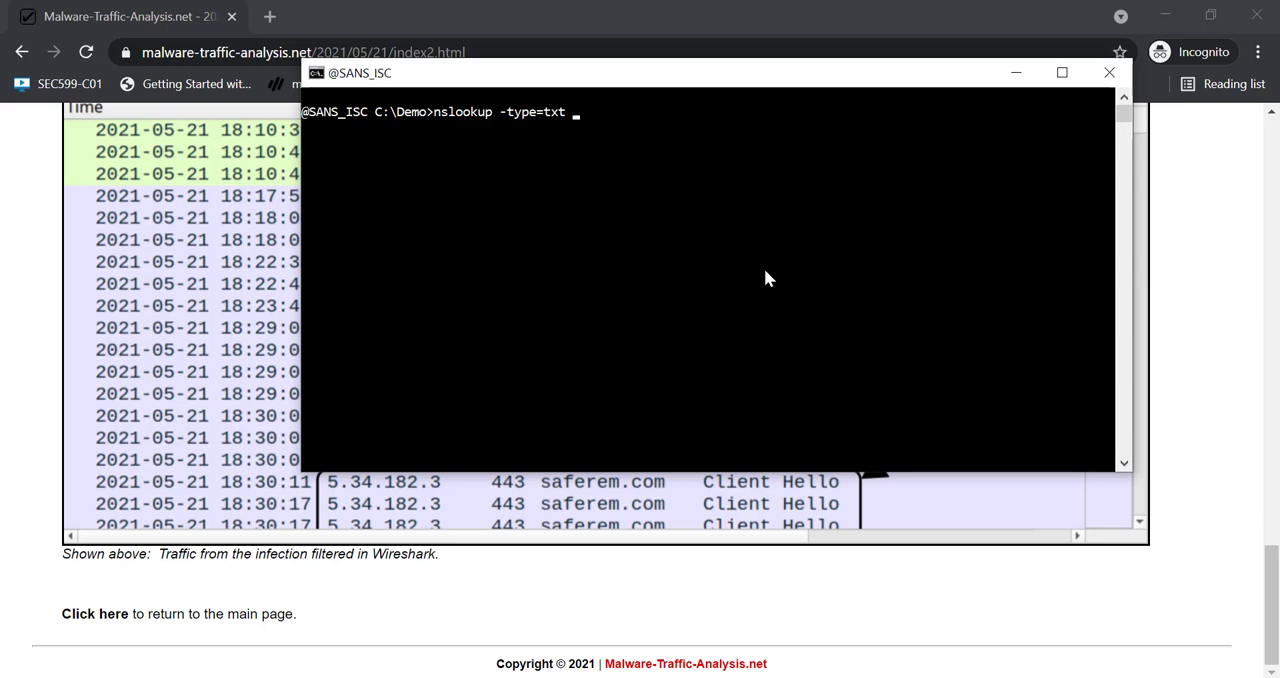
type("aaa.")
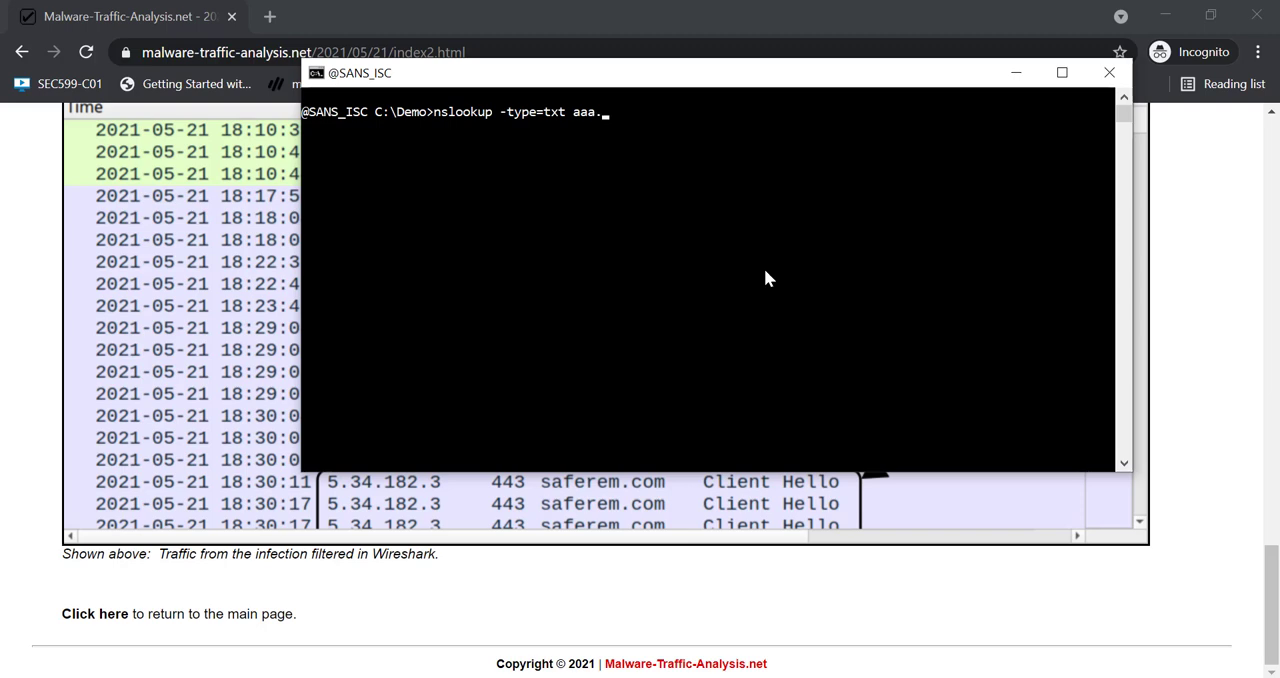
type("st")
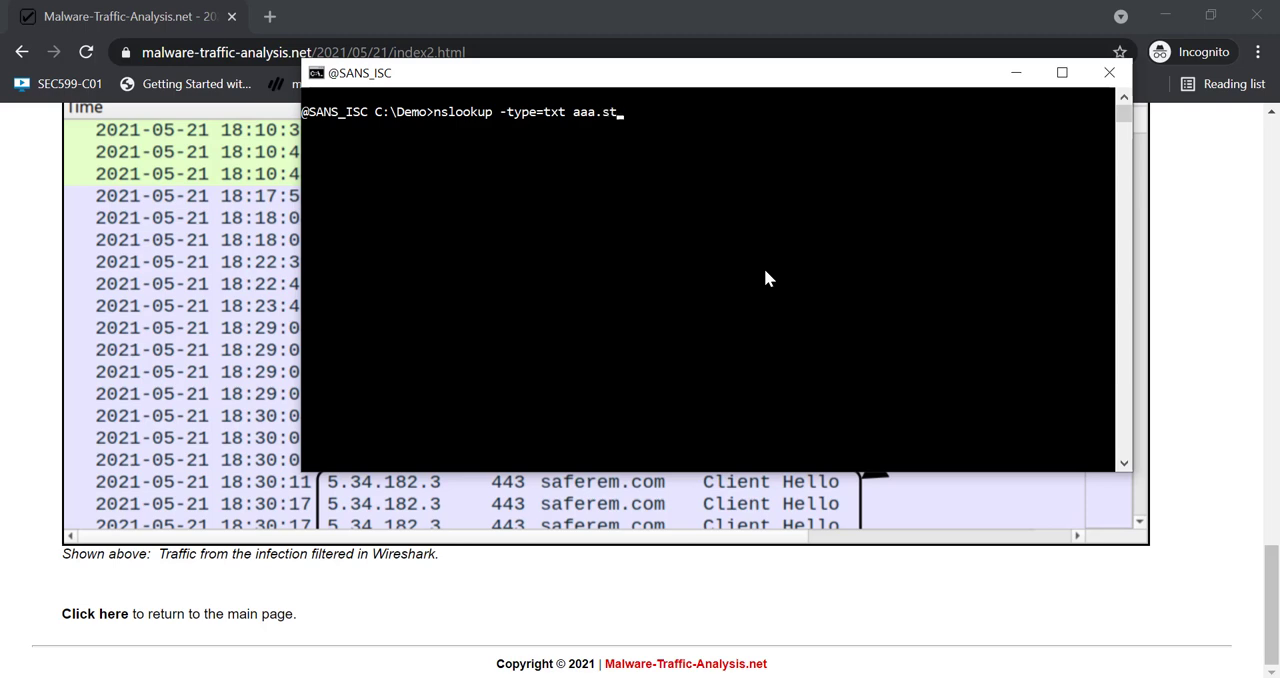
type("age")
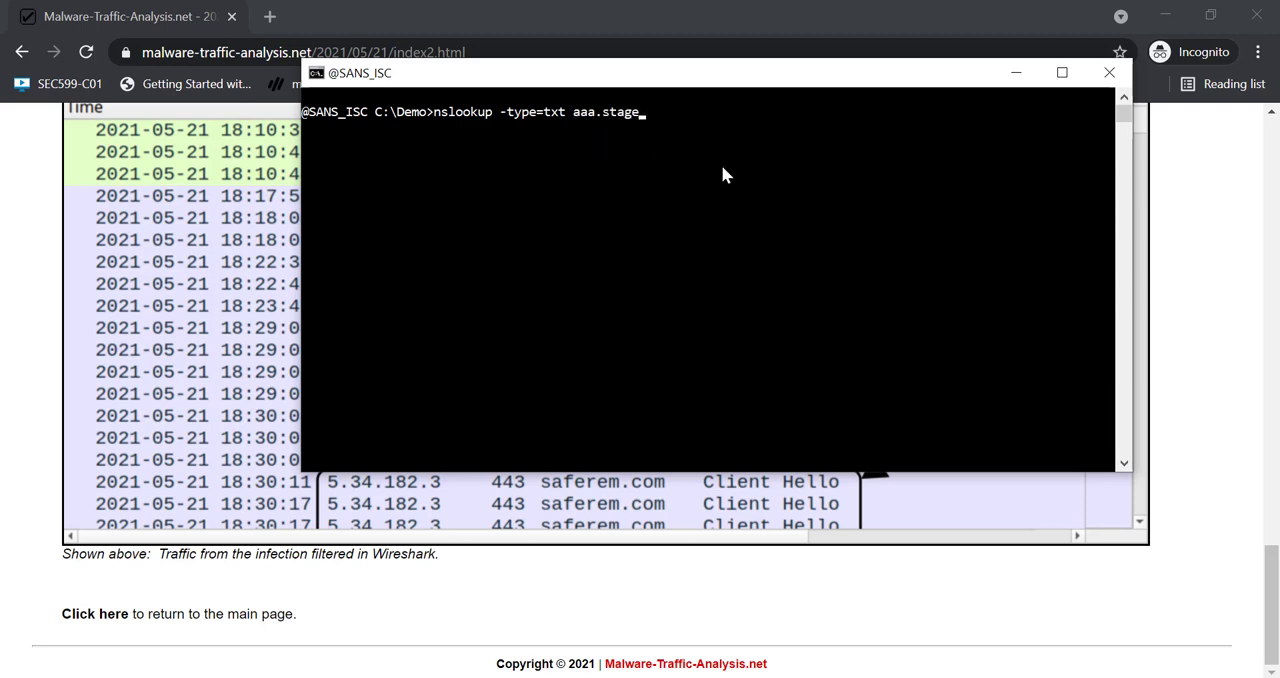
type(".")
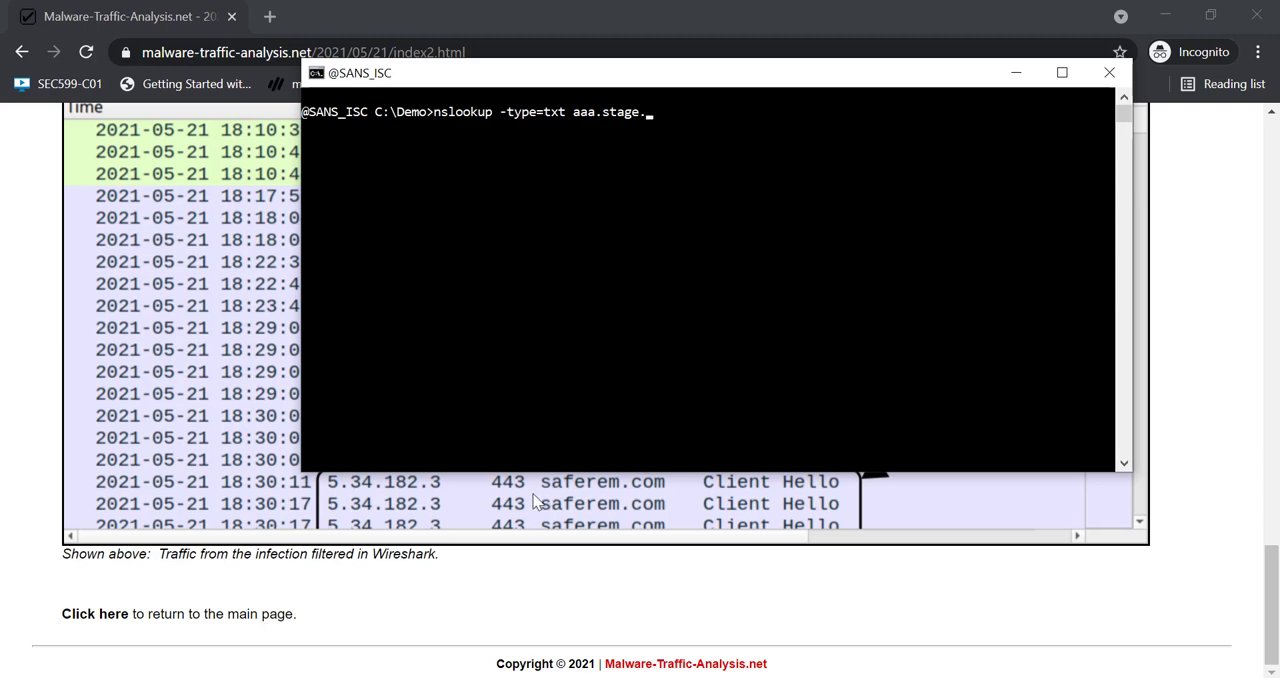
type("saferem.com.")
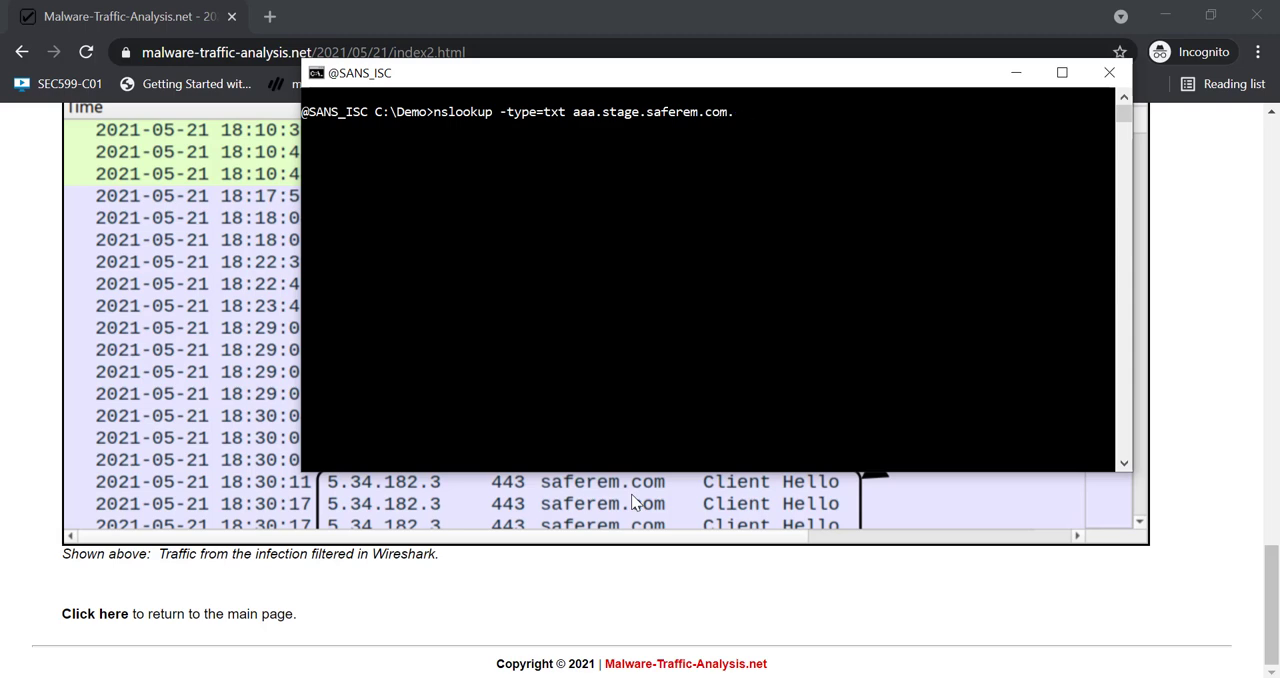
type("8.8.88")
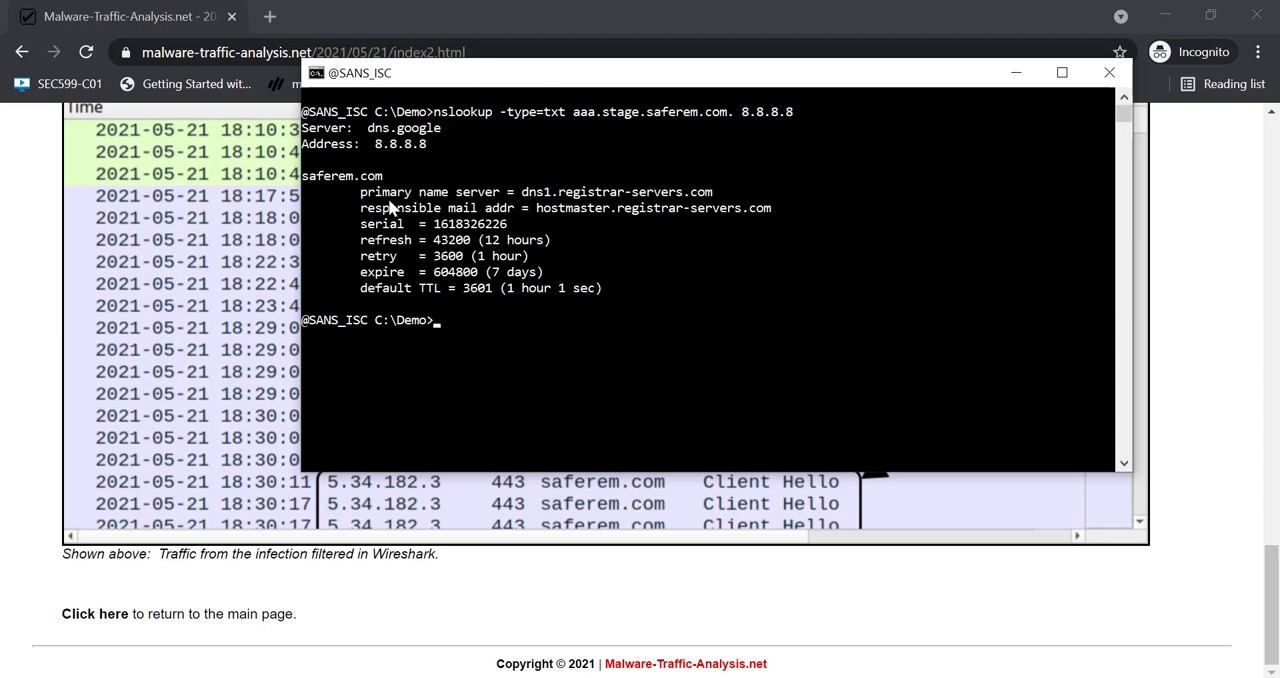
mouse_move(696, 388)
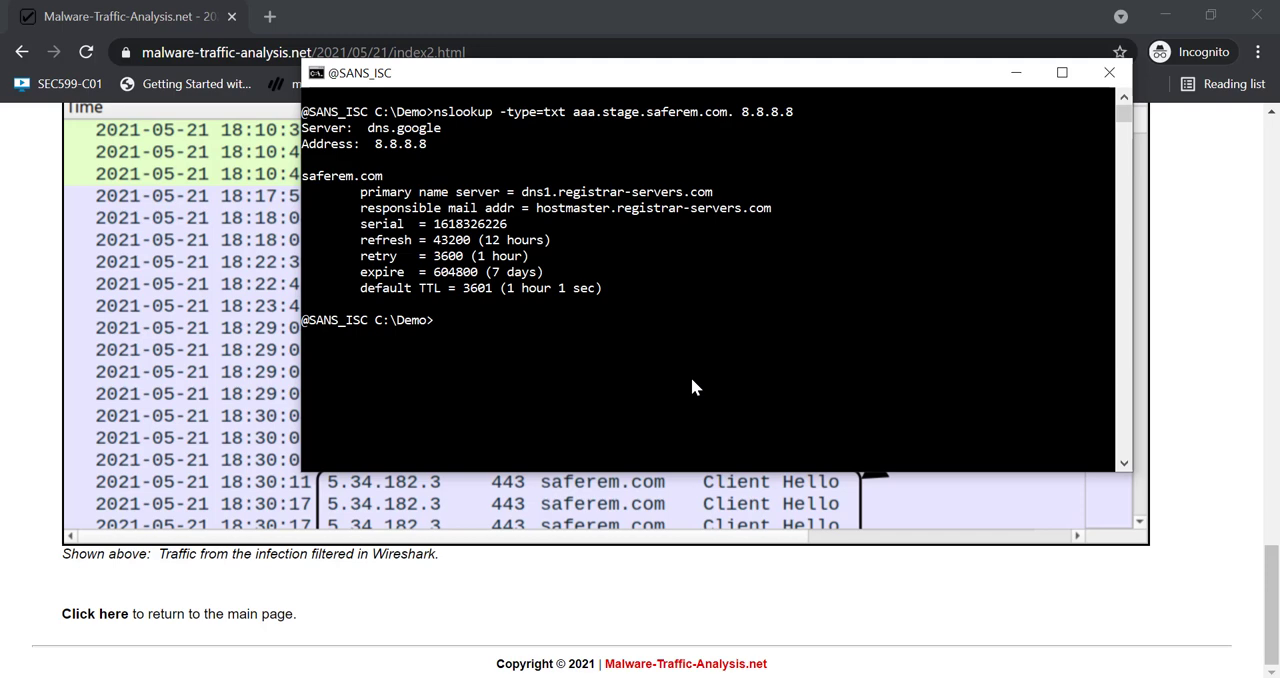
mouse_move(639, 104)
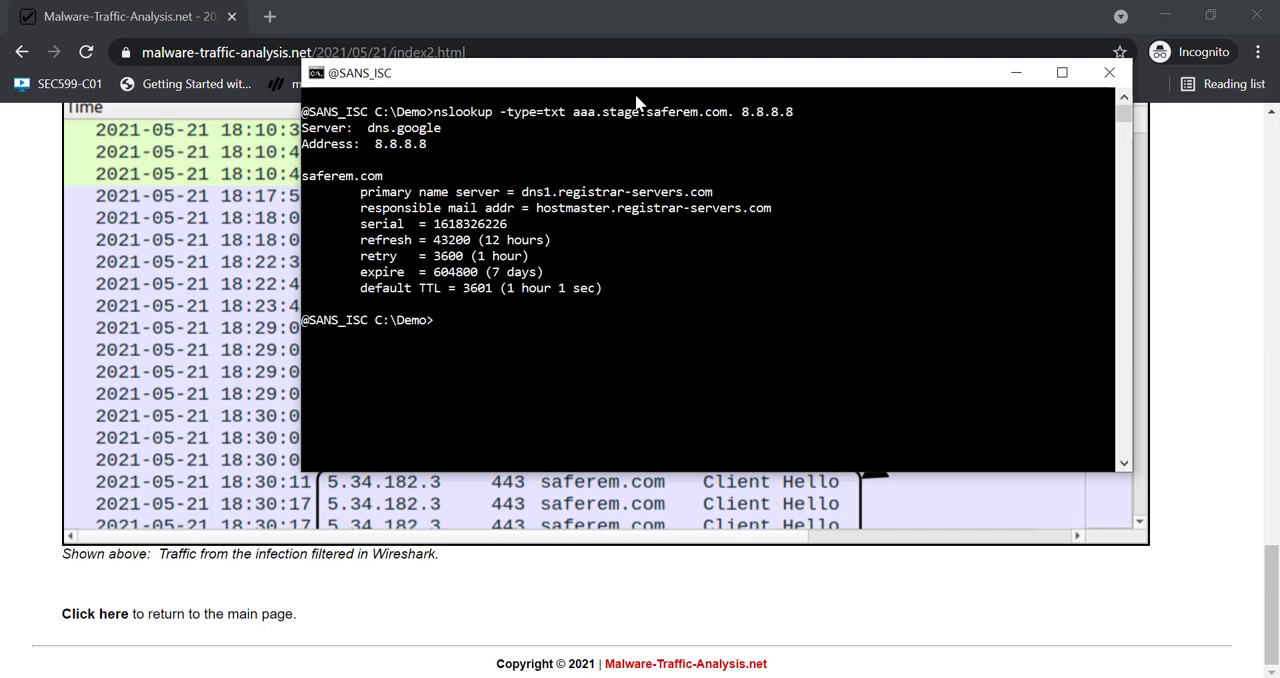
mouse_move(777, 173)
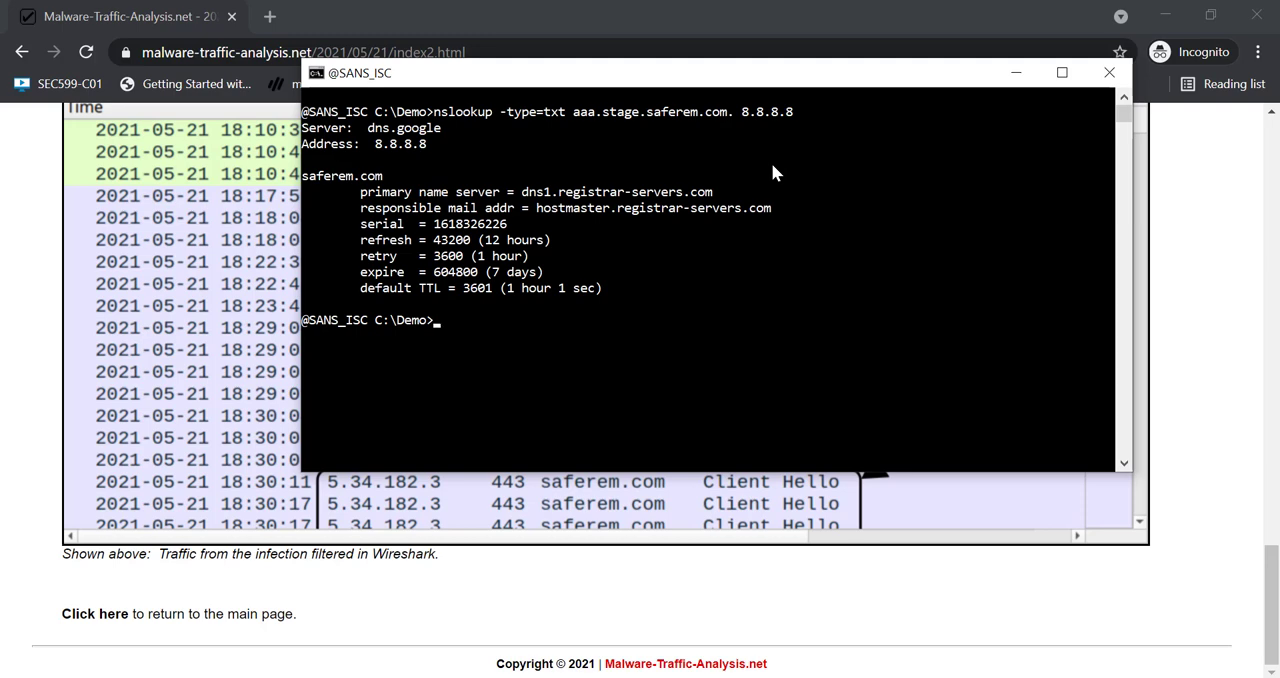
Step: Clear the screen and query 5.34.182.3 for the aaa.stage.whatever. TXT record
type("cls")
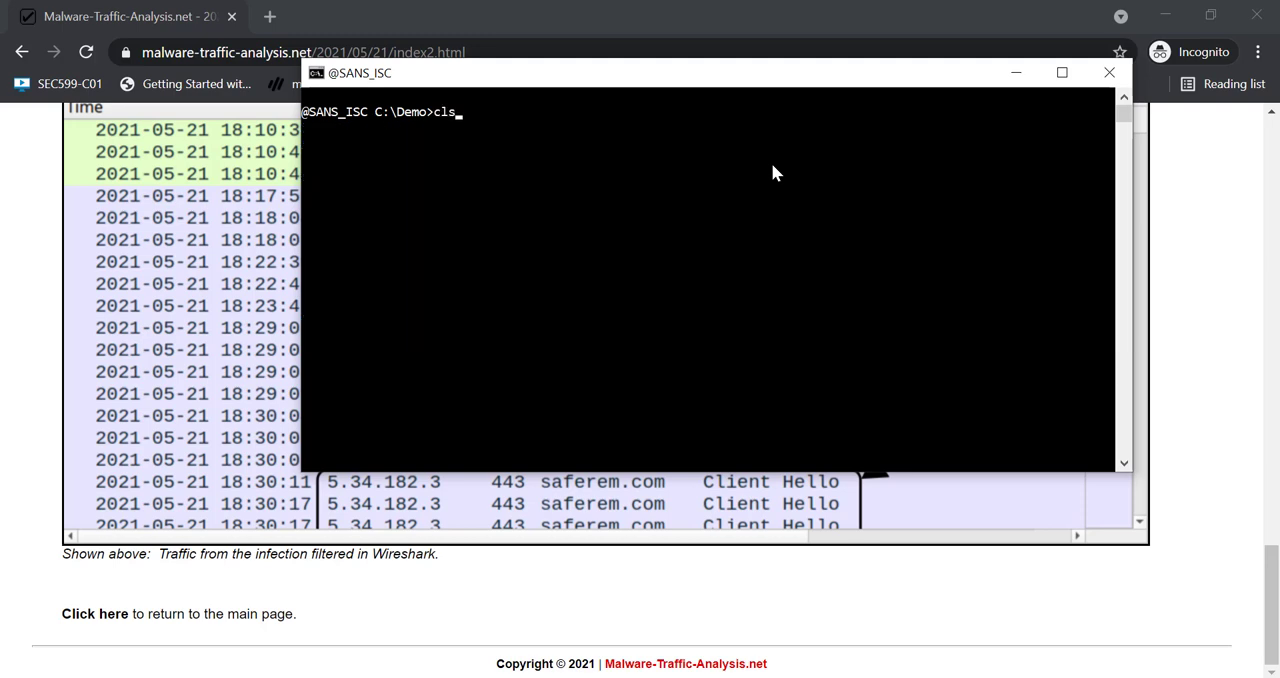
type("nslookup -type=txt aaa.stage.saferem.com. 8.8.8.")
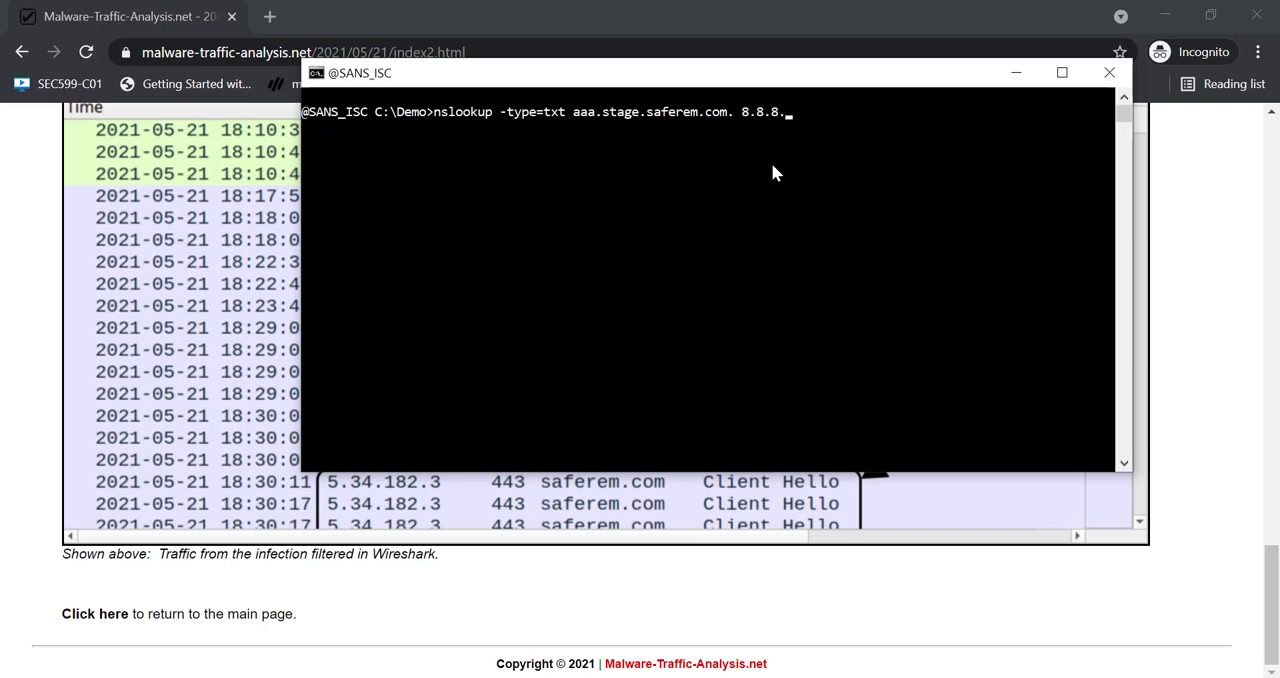
key("BackSpace")
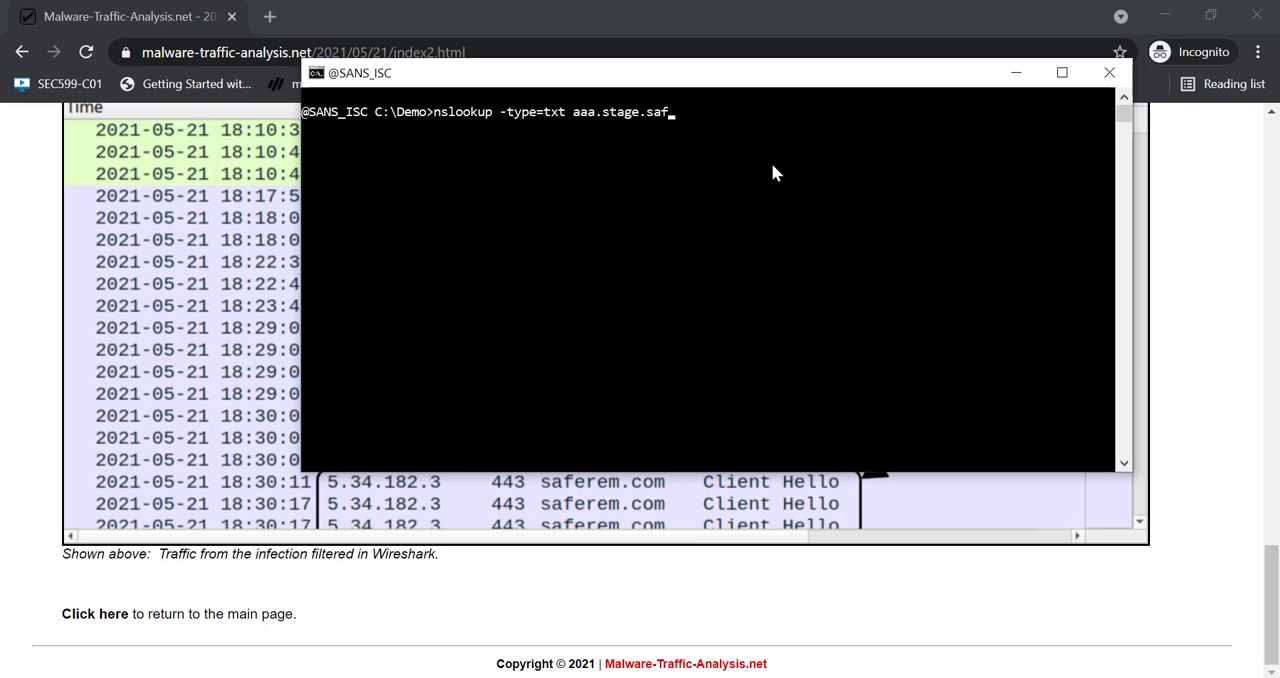
type("wha")
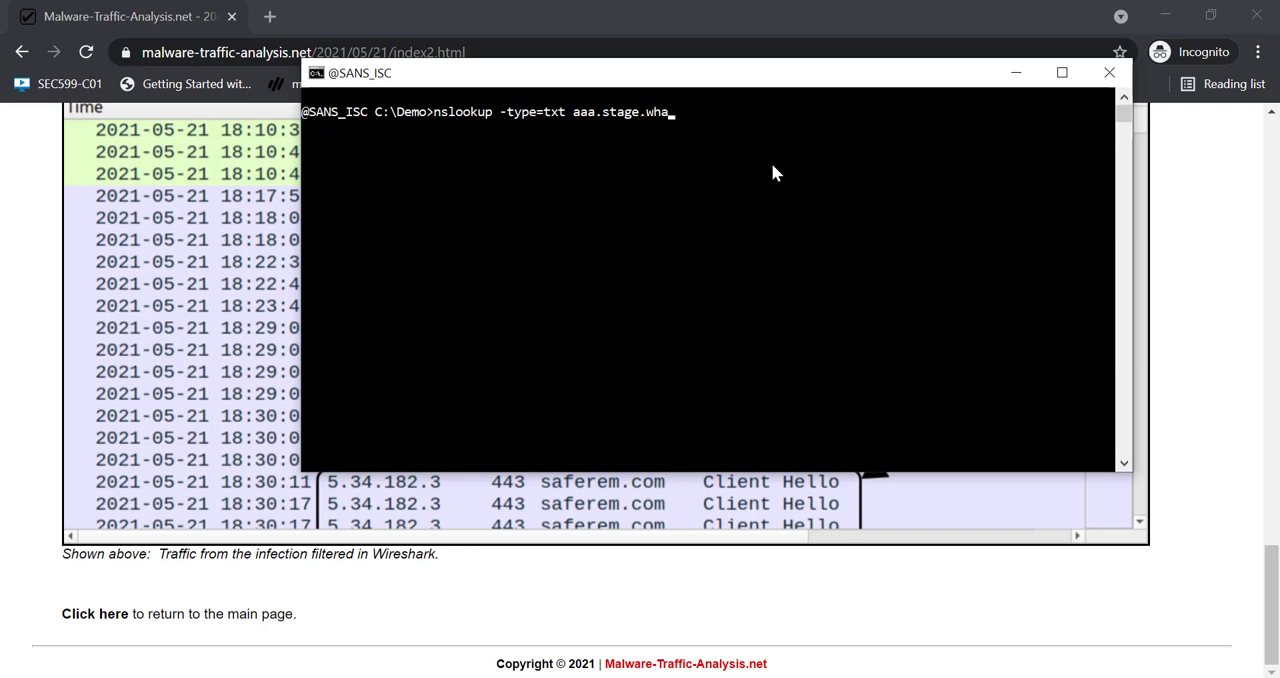
type("tever. 5.34")
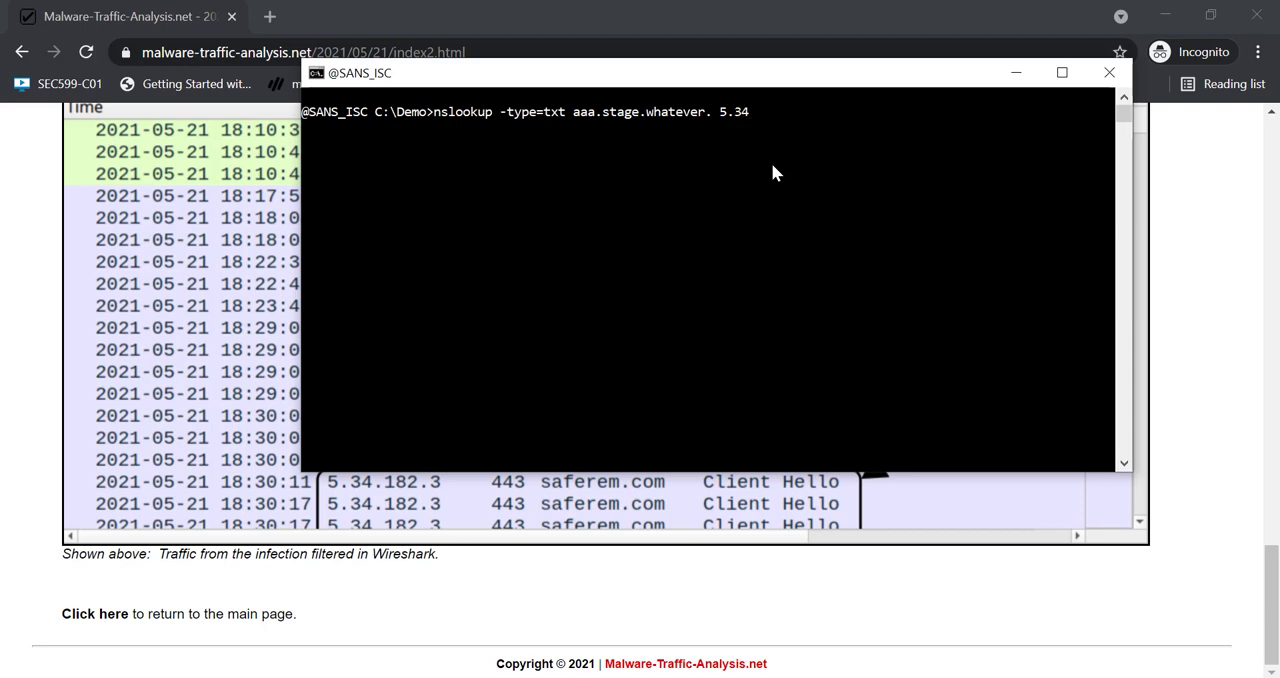
type("182.3")
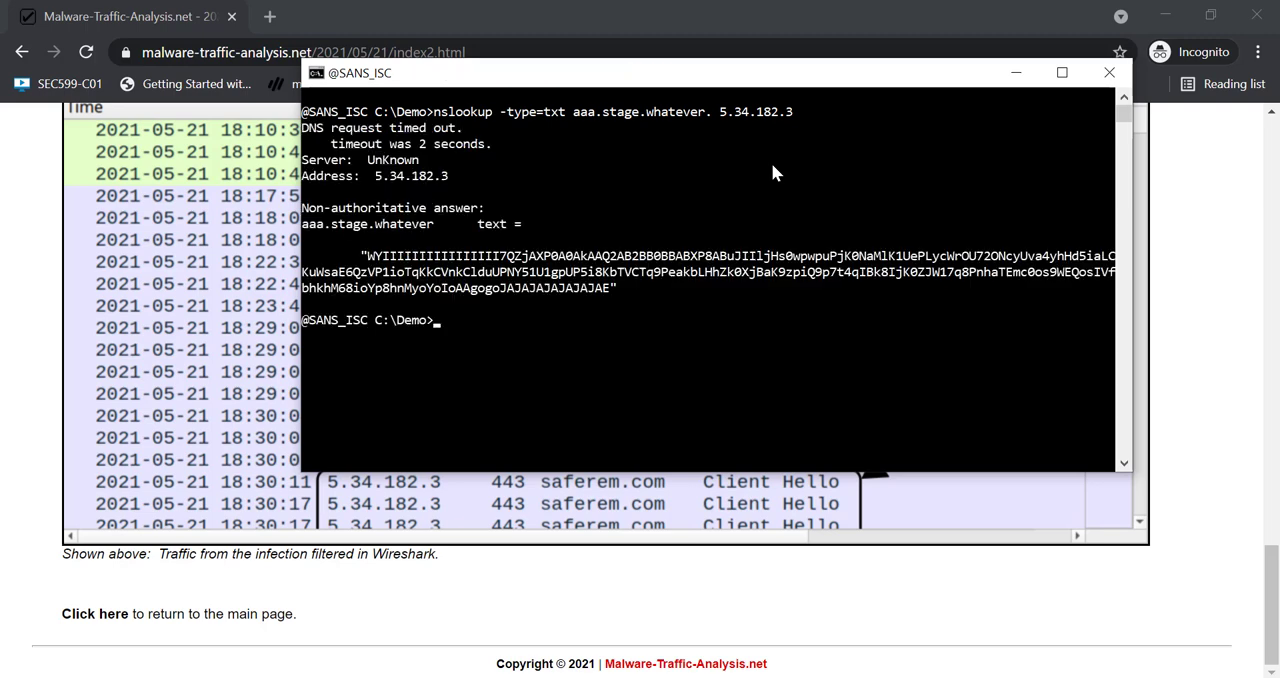
mouse_move(607, 308)
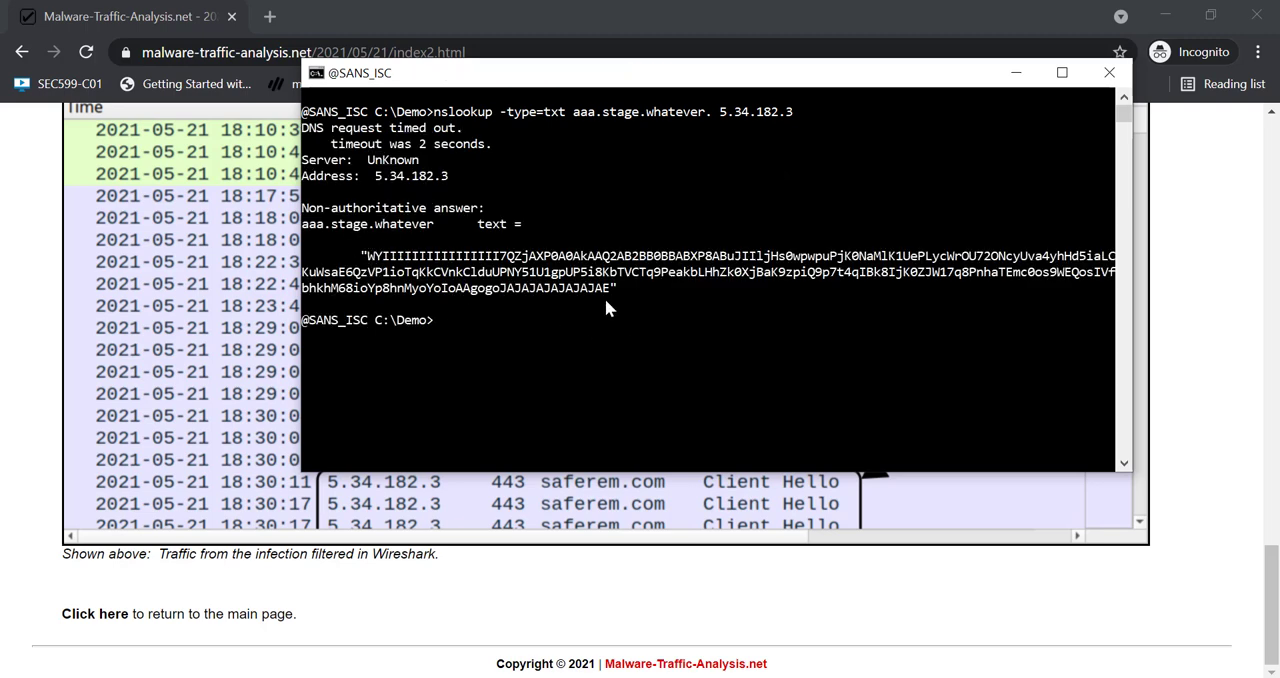
mouse_move(385, 248)
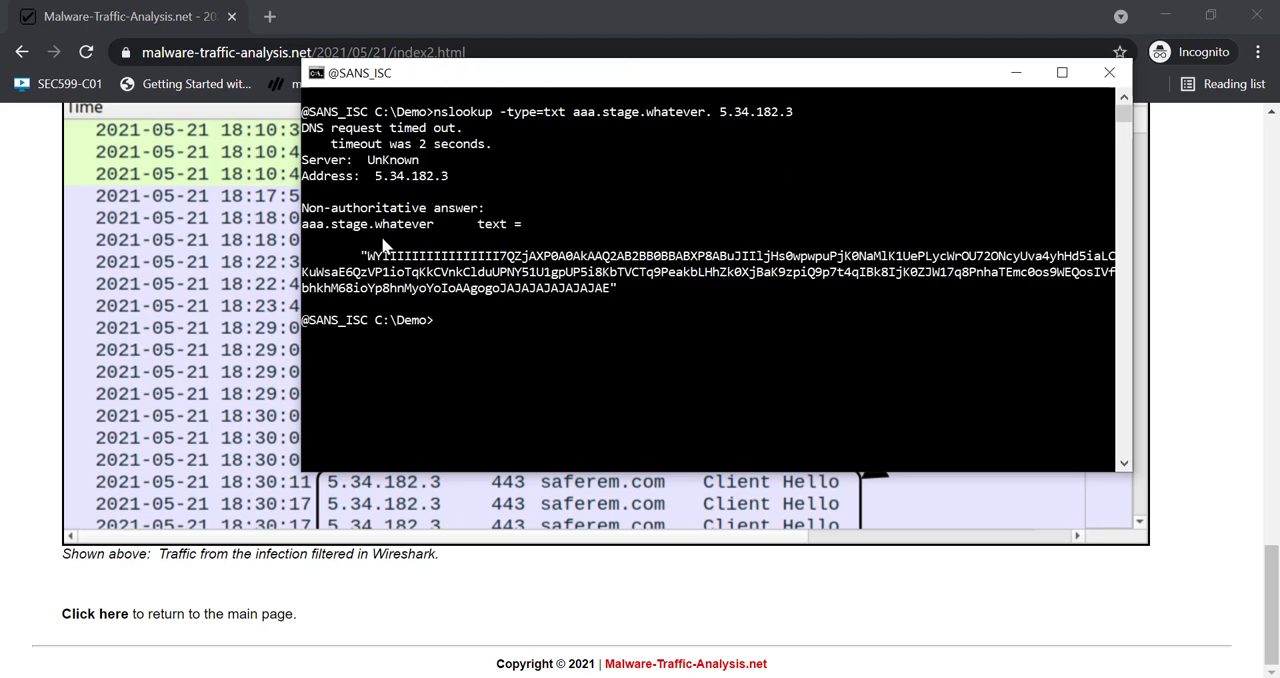
mouse_move(672, 322)
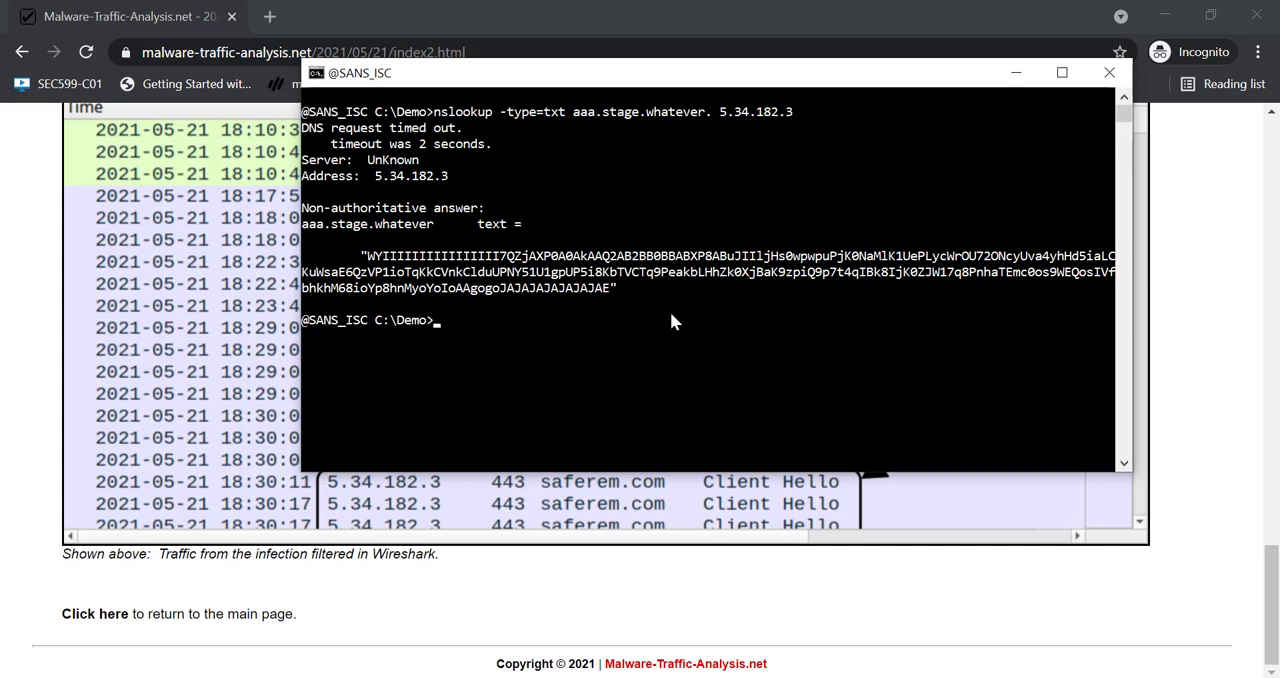
Step: Query 5.34.182.3 for the baa.stage.whatever. TXT chunk and begin an echo of the first string
type("nslookup -type=txt aaa.stage.whatever. 5.34.182.3")
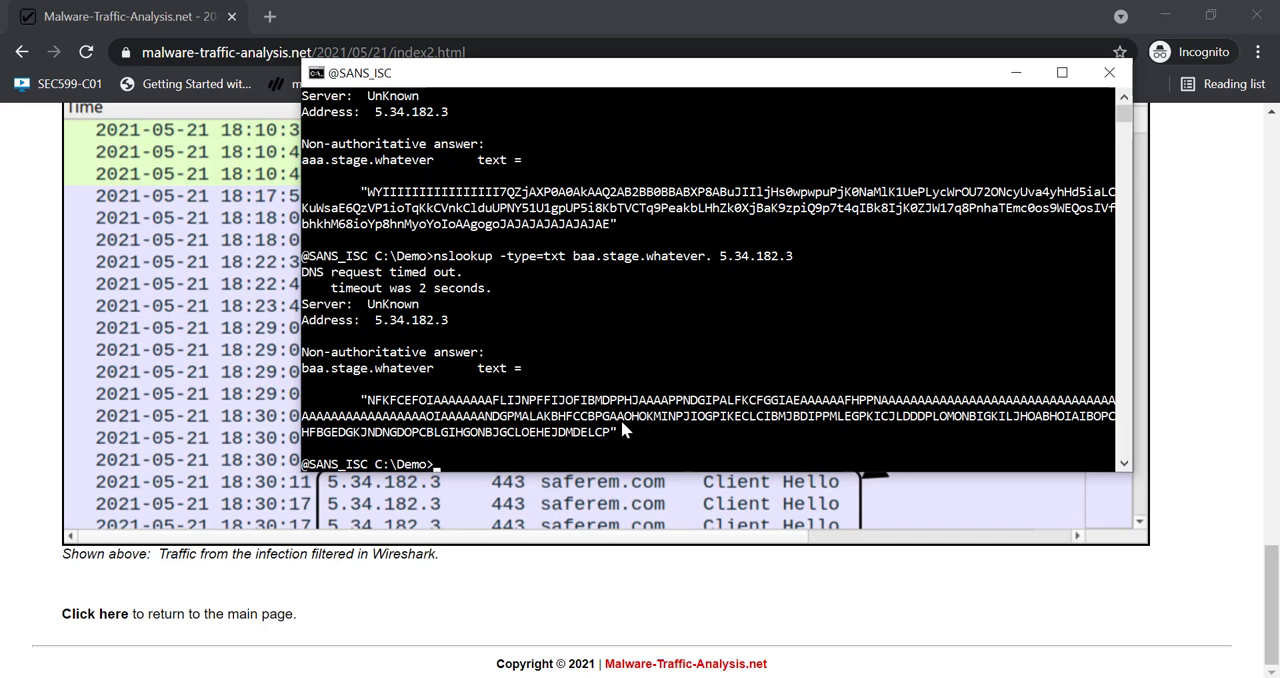
mouse_move(780, 322)
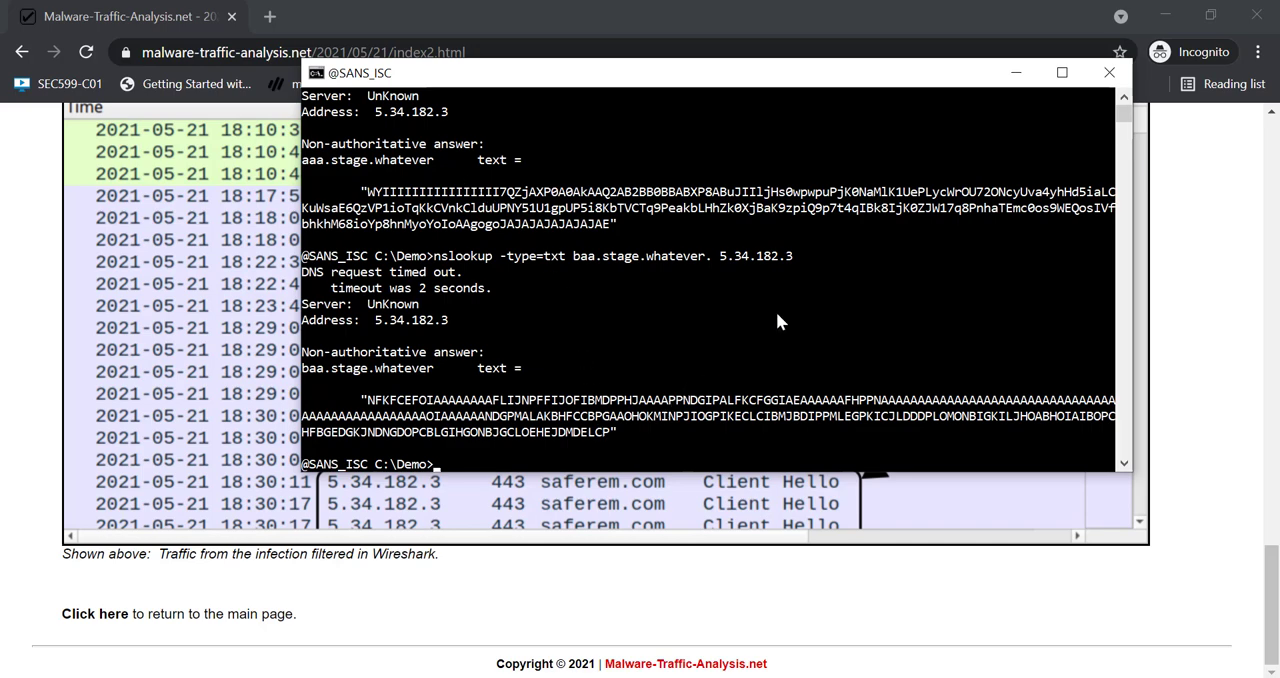
type("echo")
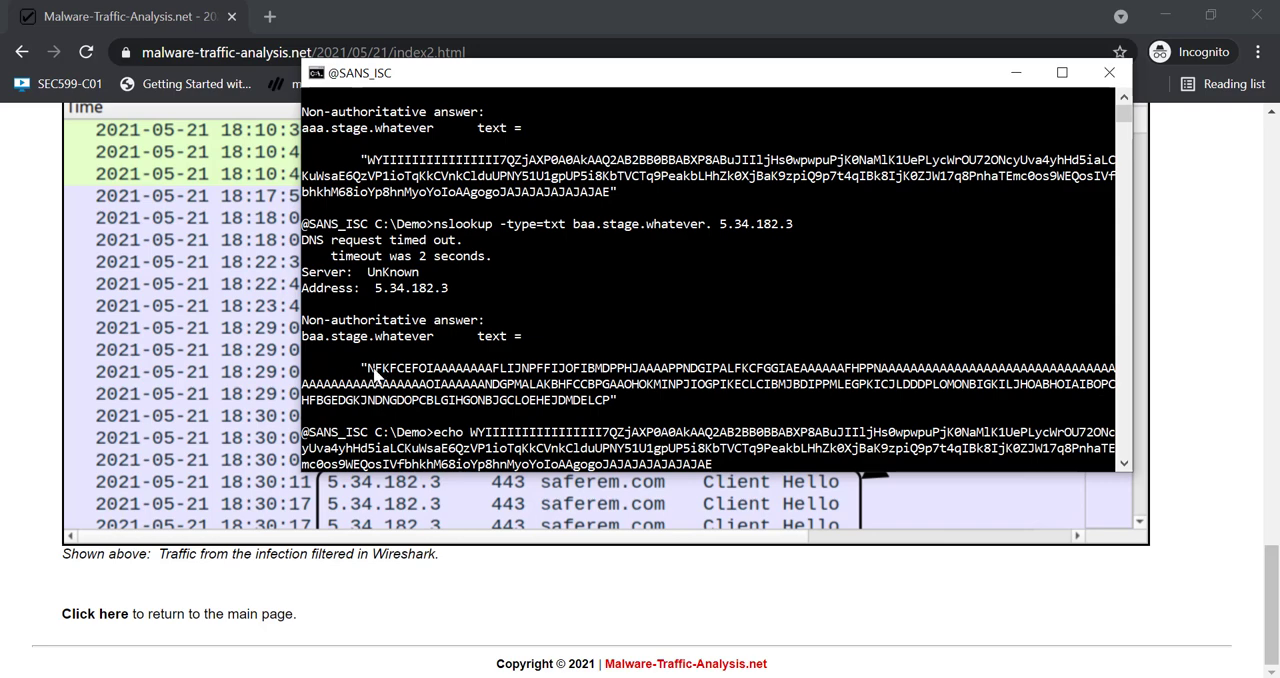
Step: Echo both TXT chunks into base64dump.py to list the 13 decoded items
left_click(375, 367)
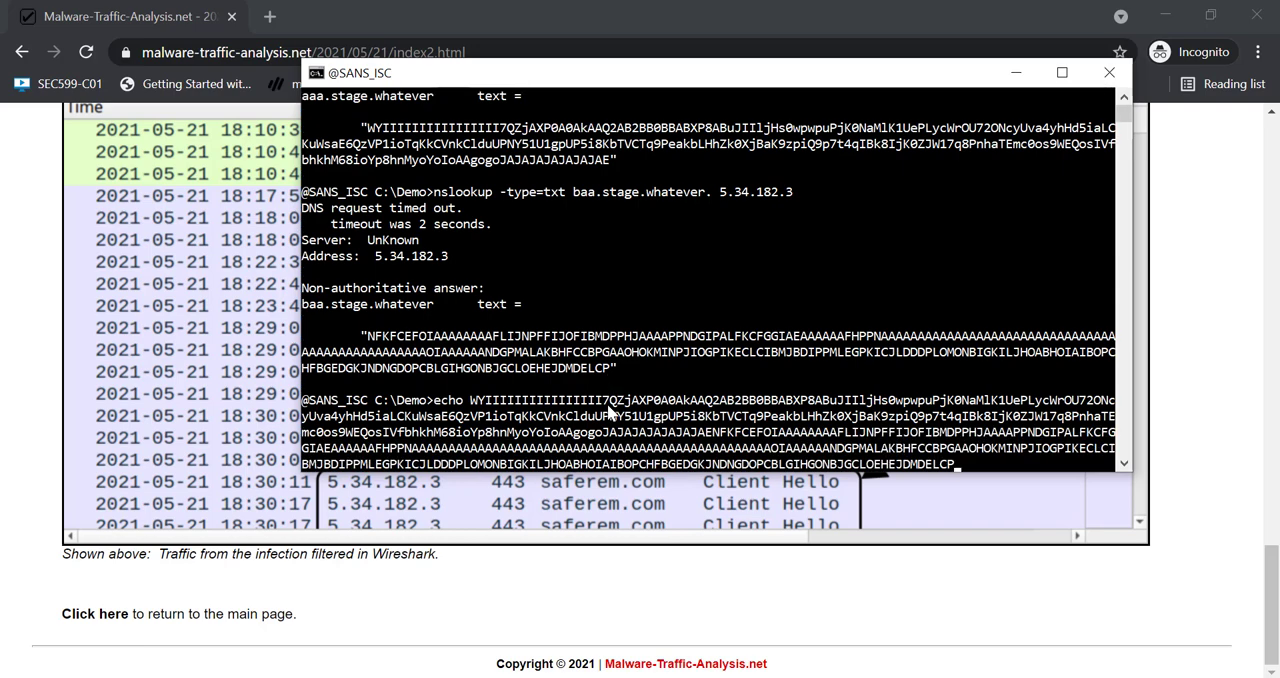
mouse_move(845, 467)
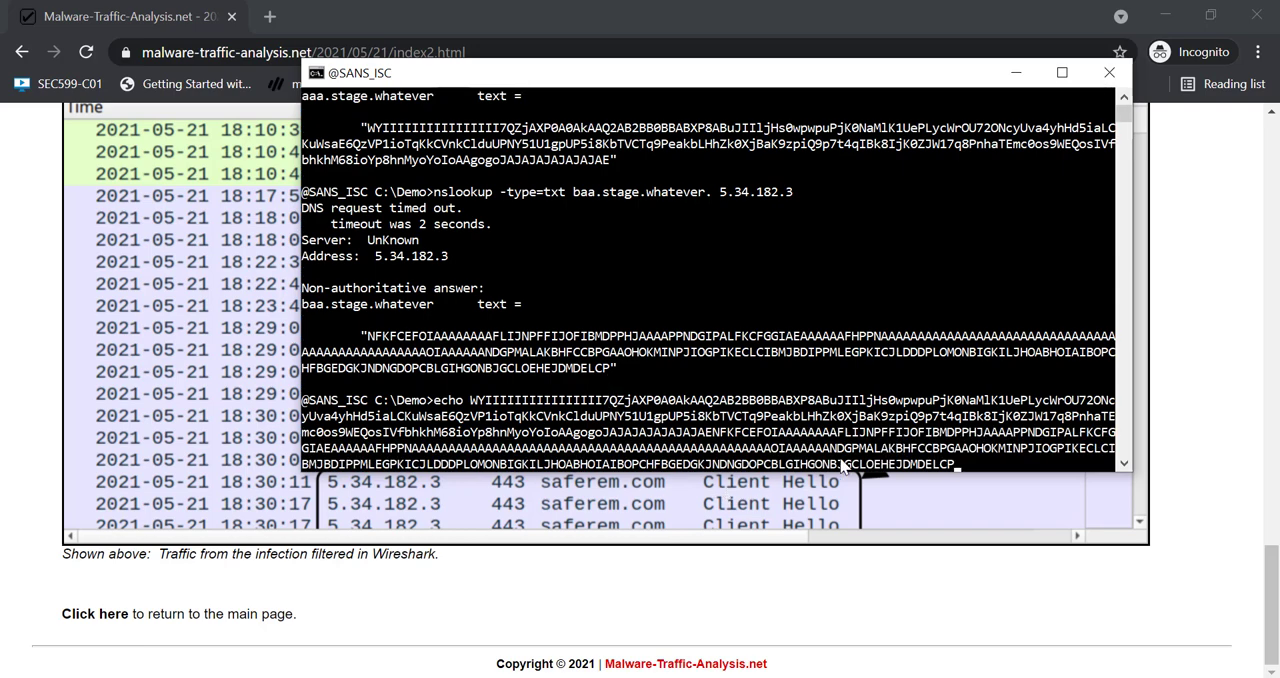
mouse_move(715, 448)
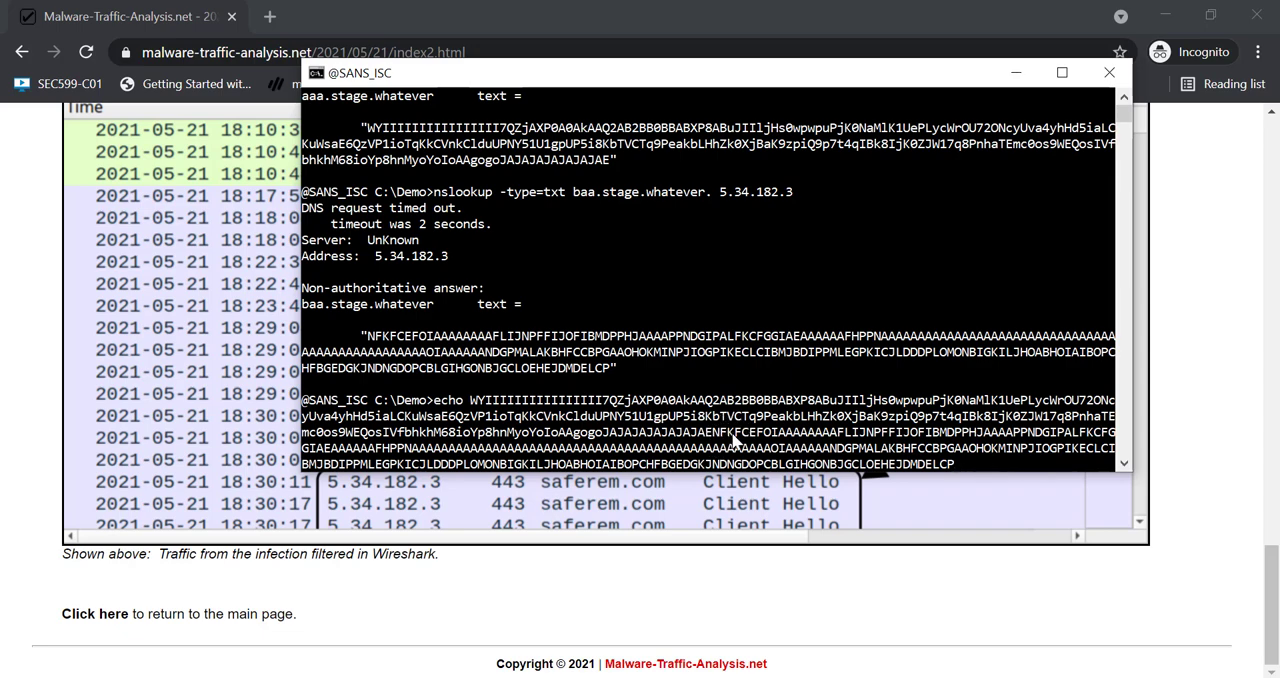
mouse_move(813, 349)
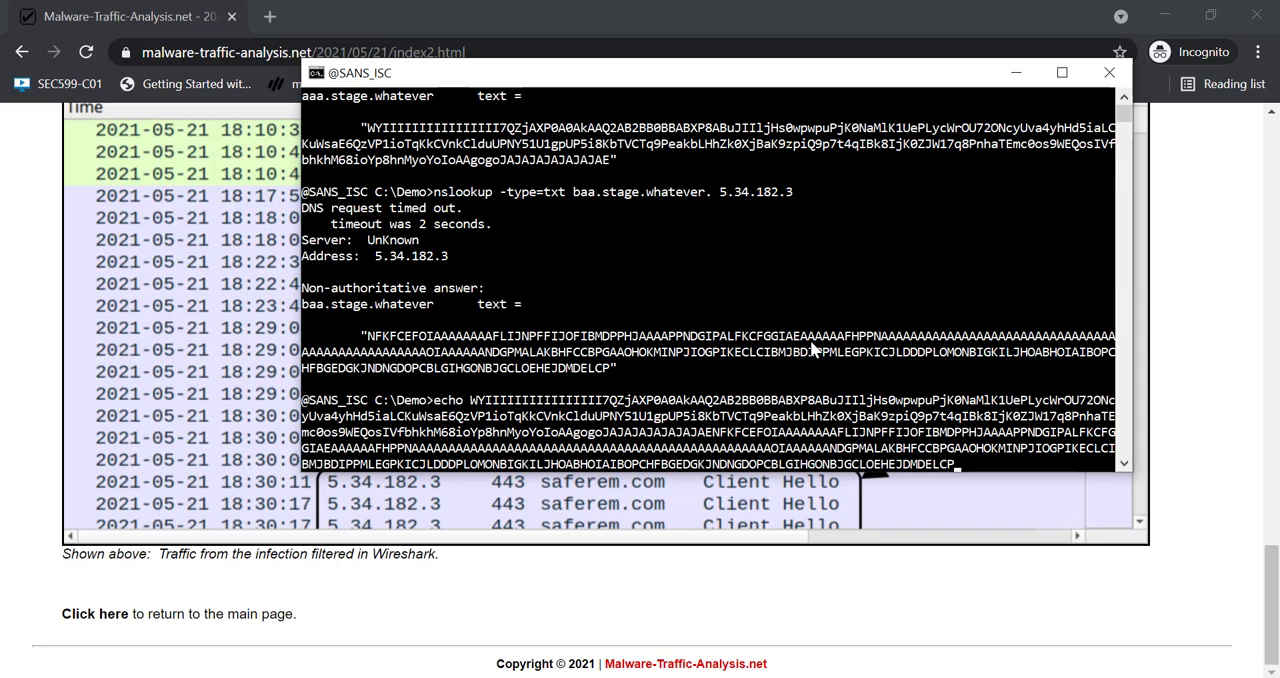
mouse_move(741, 363)
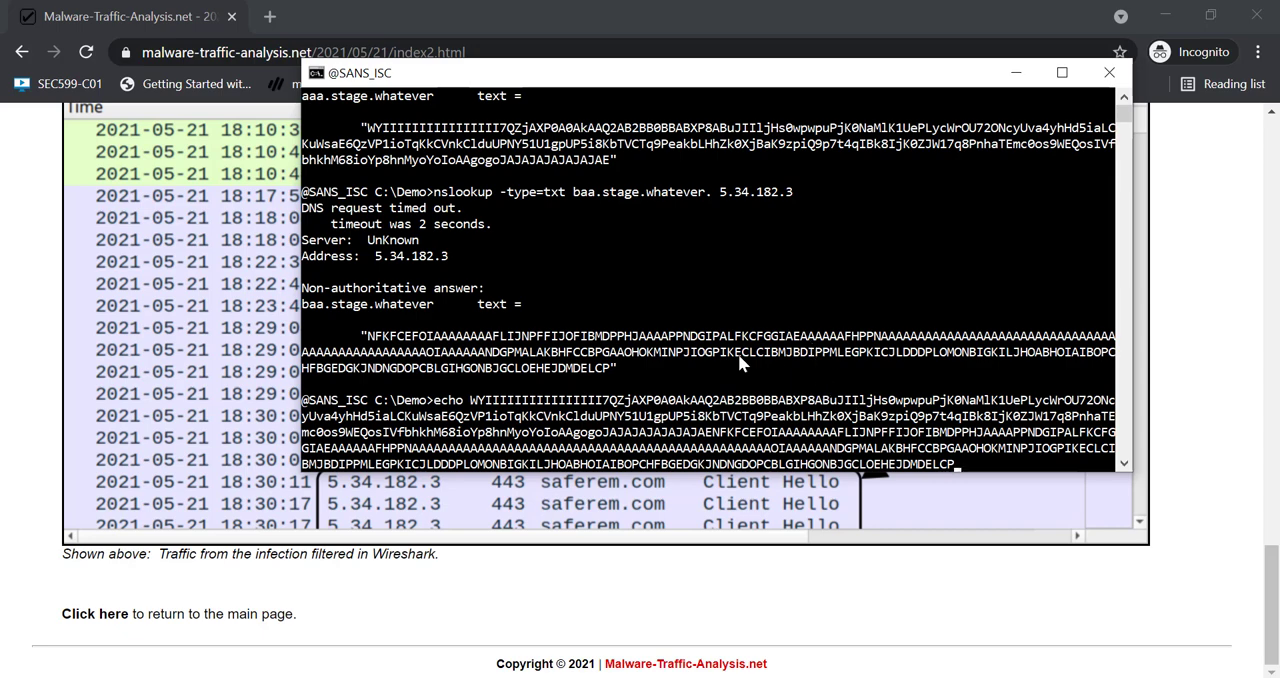
mouse_move(836, 438)
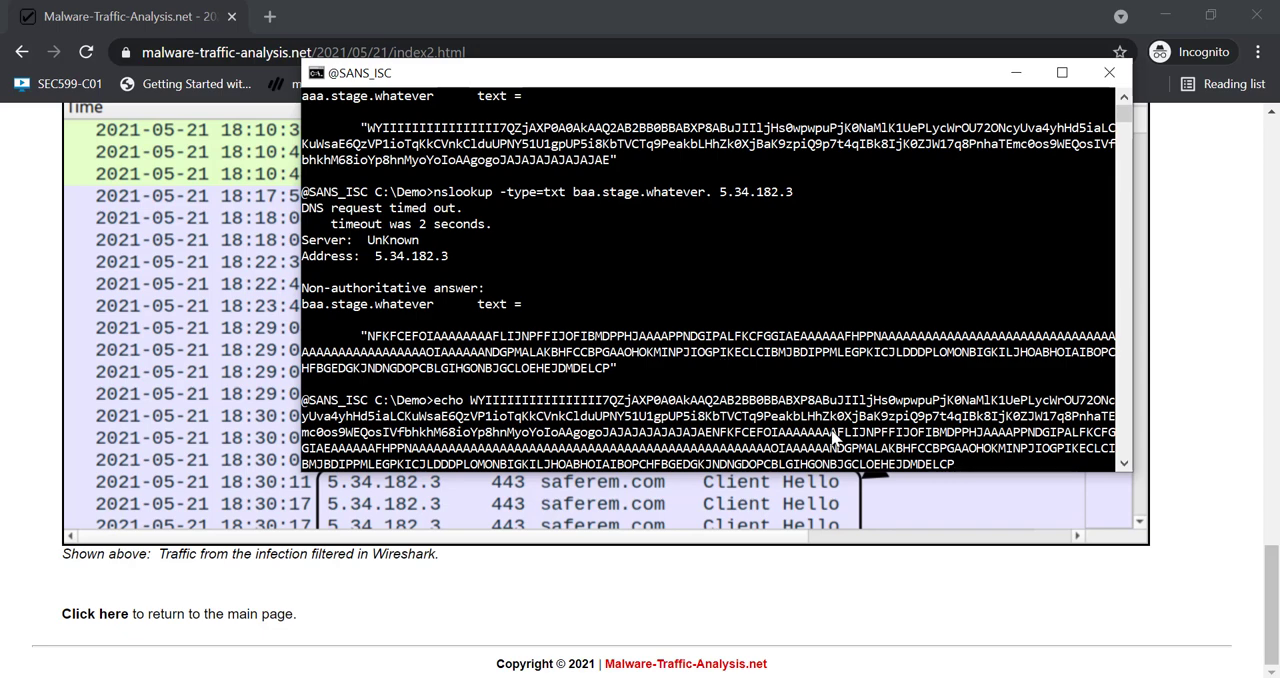
type("| base64dump.py -e nb")
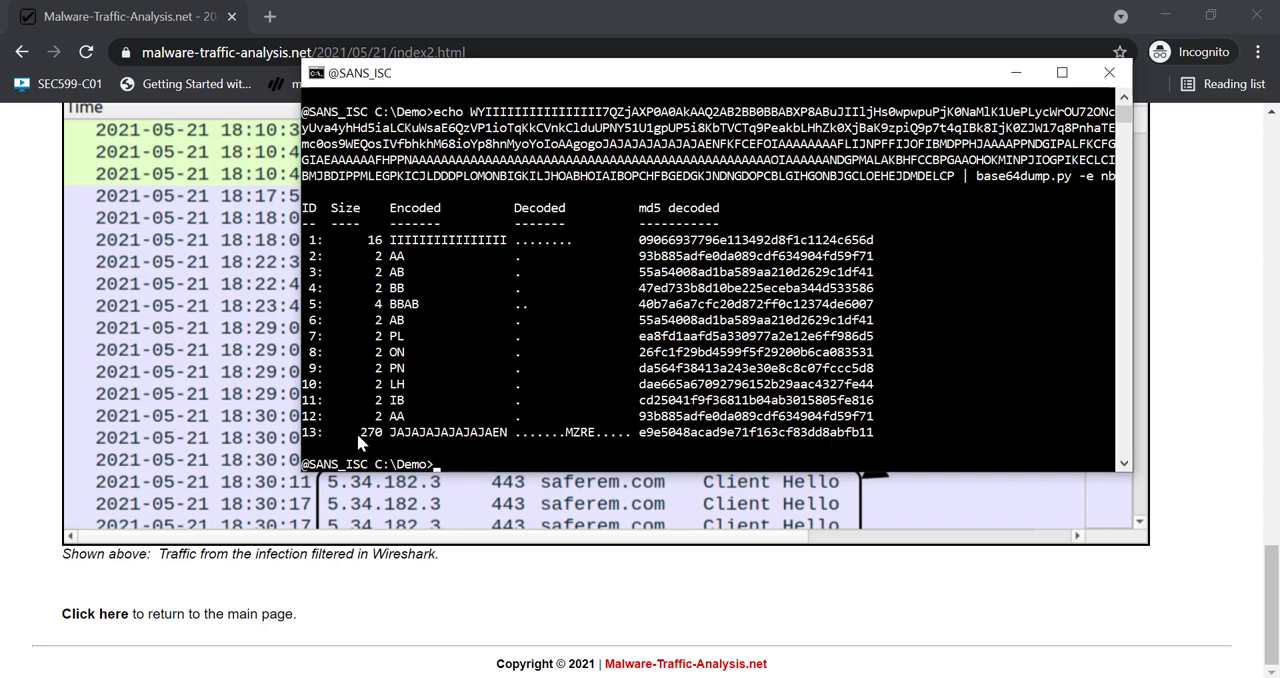
mouse_move(575, 440)
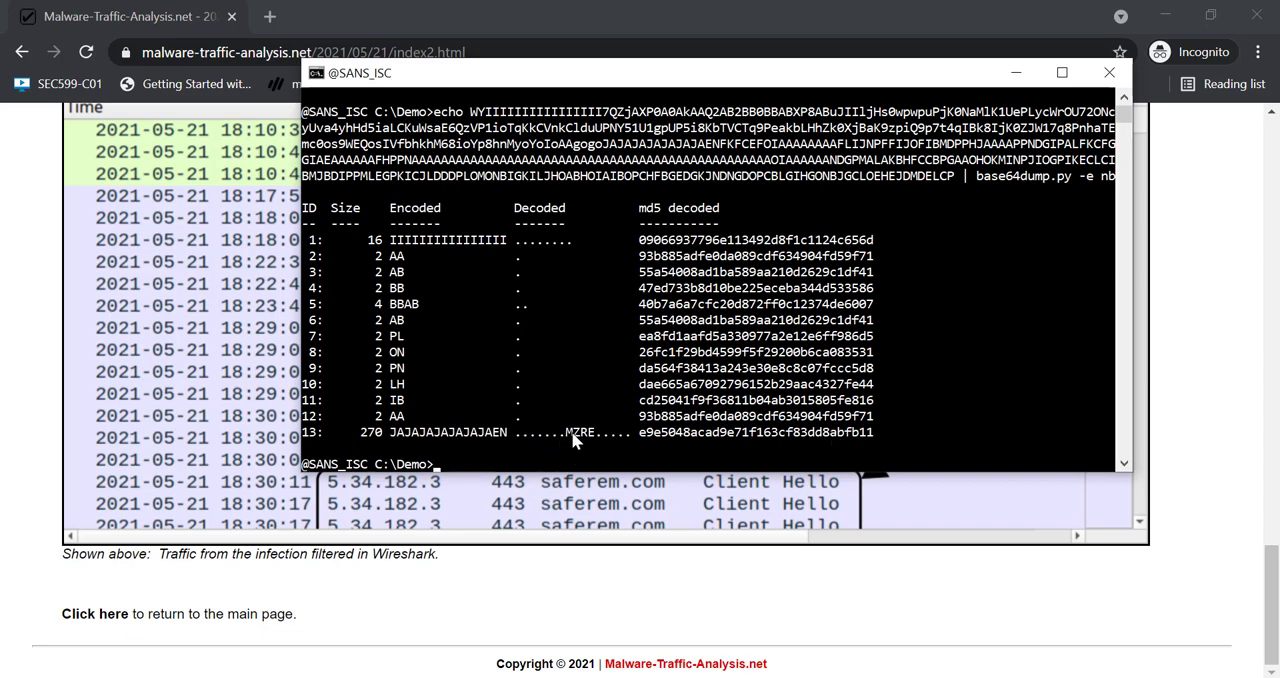
mouse_move(775, 383)
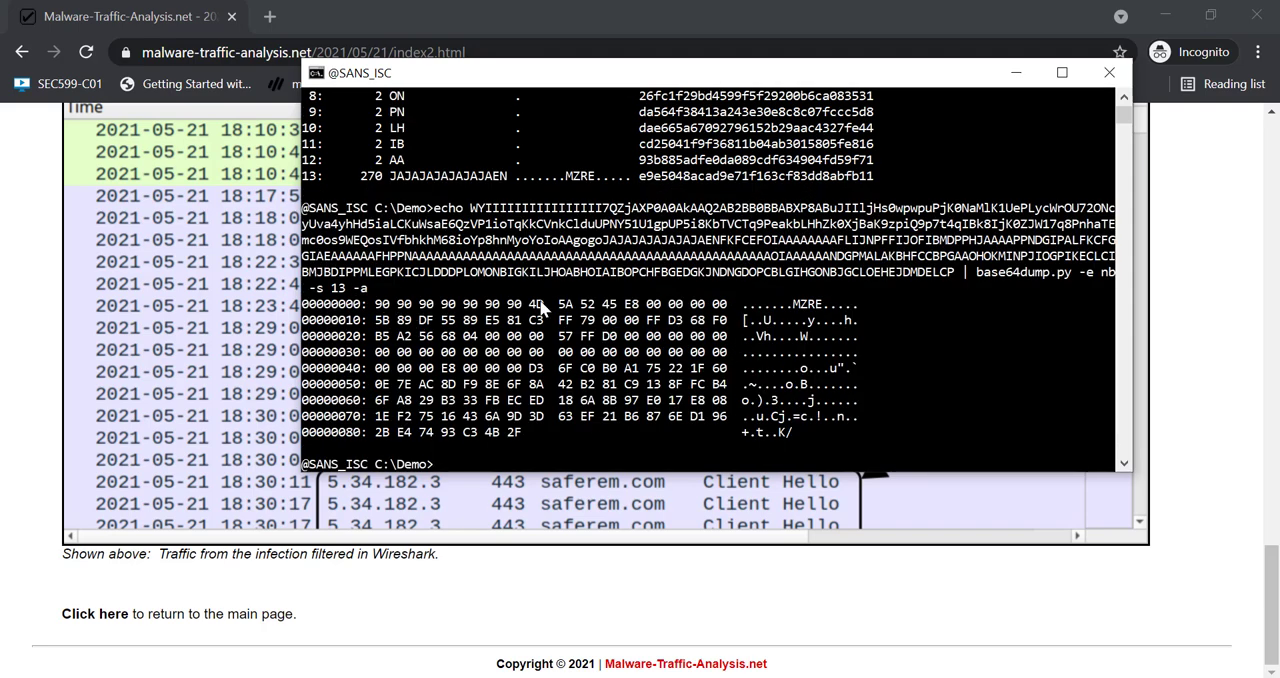
mouse_move(622, 424)
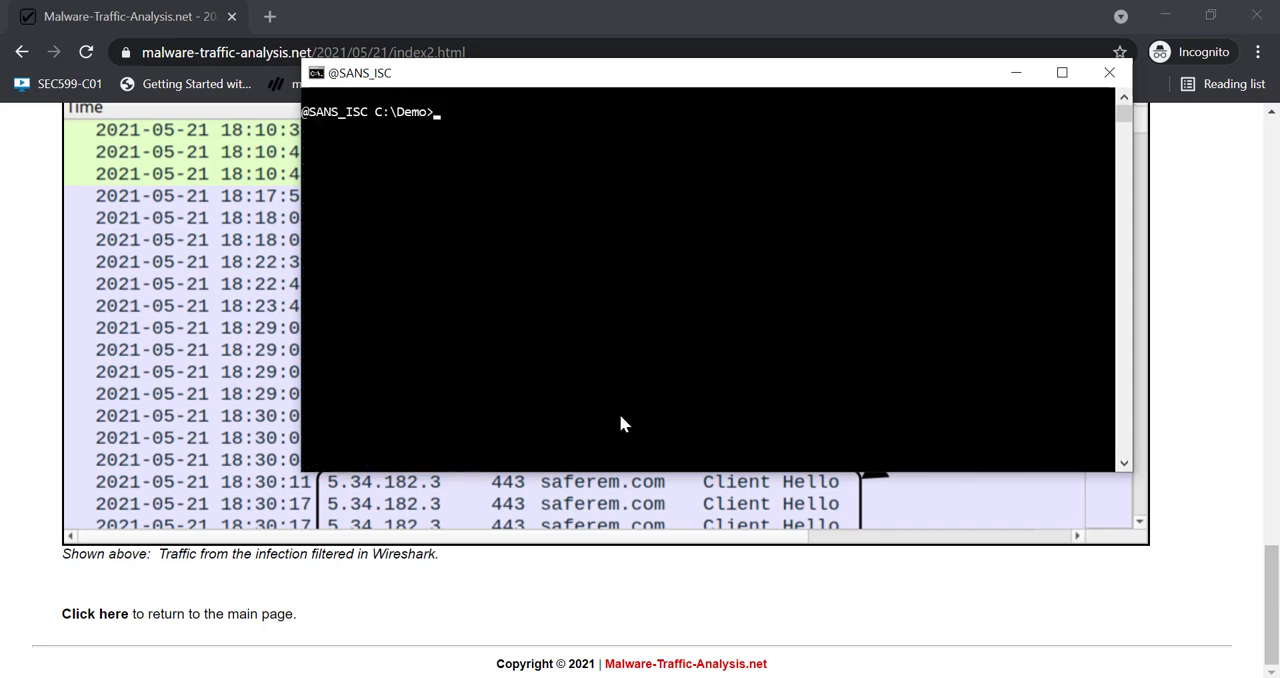
Step: Run cs-dns-stager.py 5.34.182.3 dnstext.vir and follow the stage queries until it finishes
type("type cs")
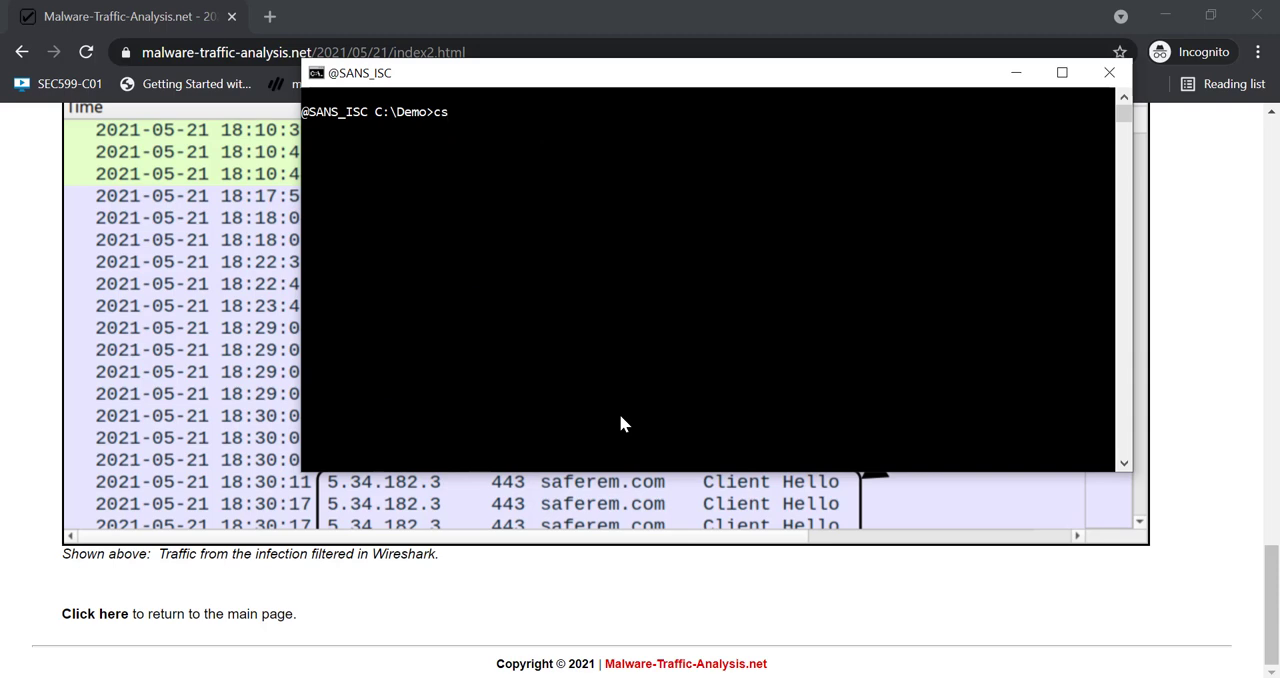
type("-dns-stager.py")
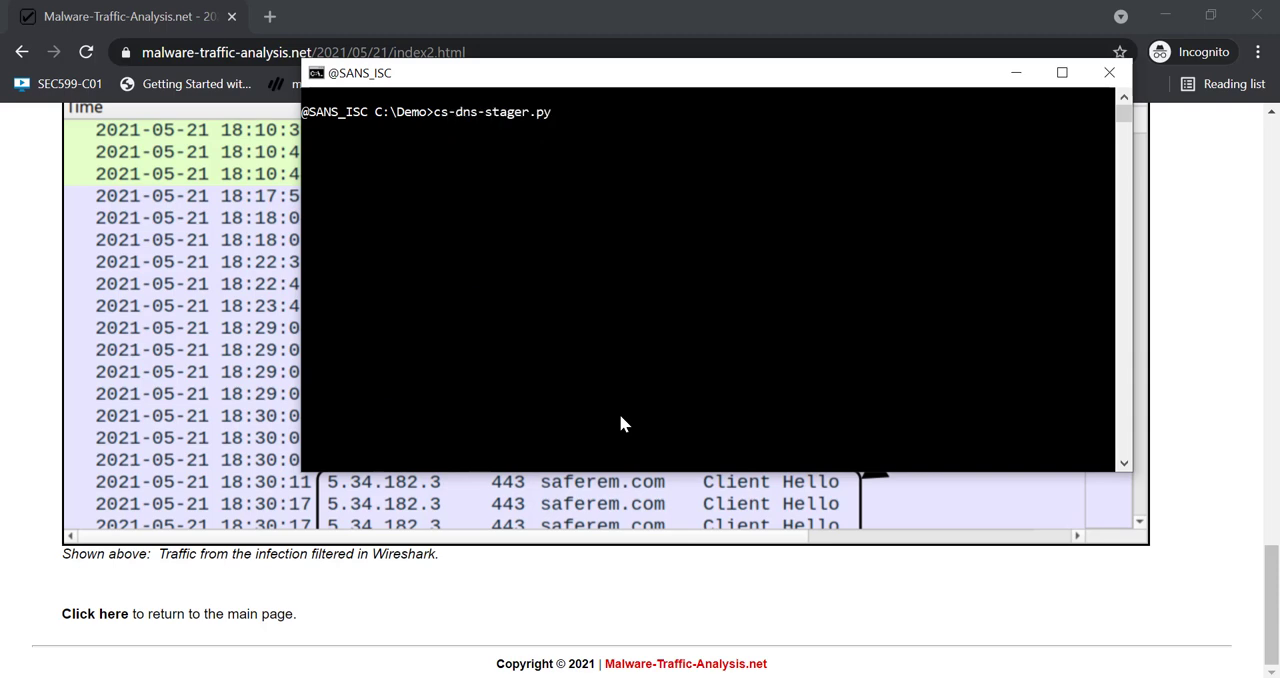
type("5.34.182")
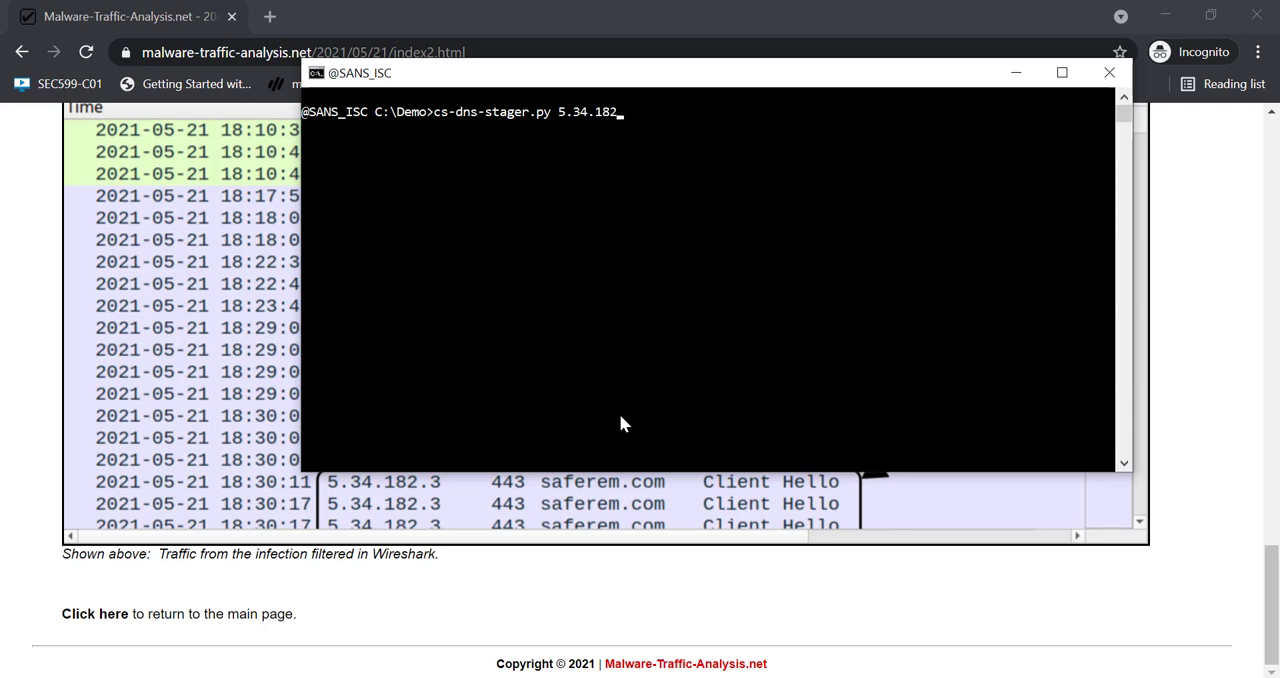
type("3")
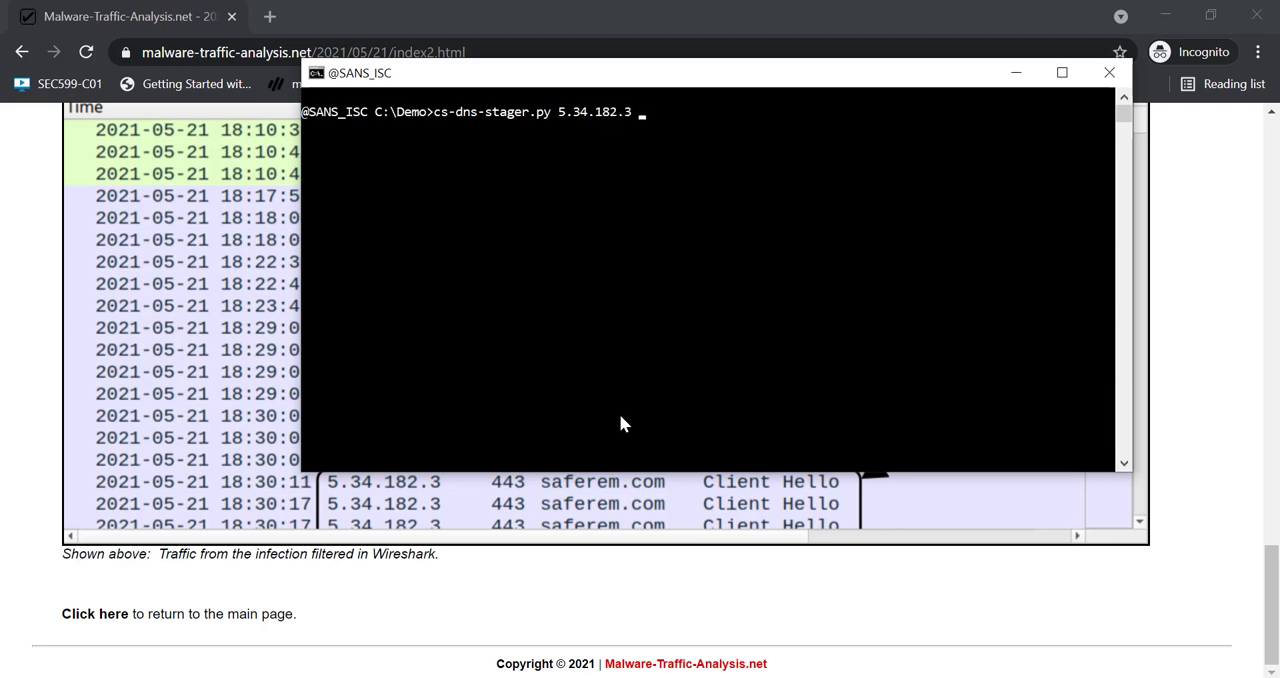
type("d")
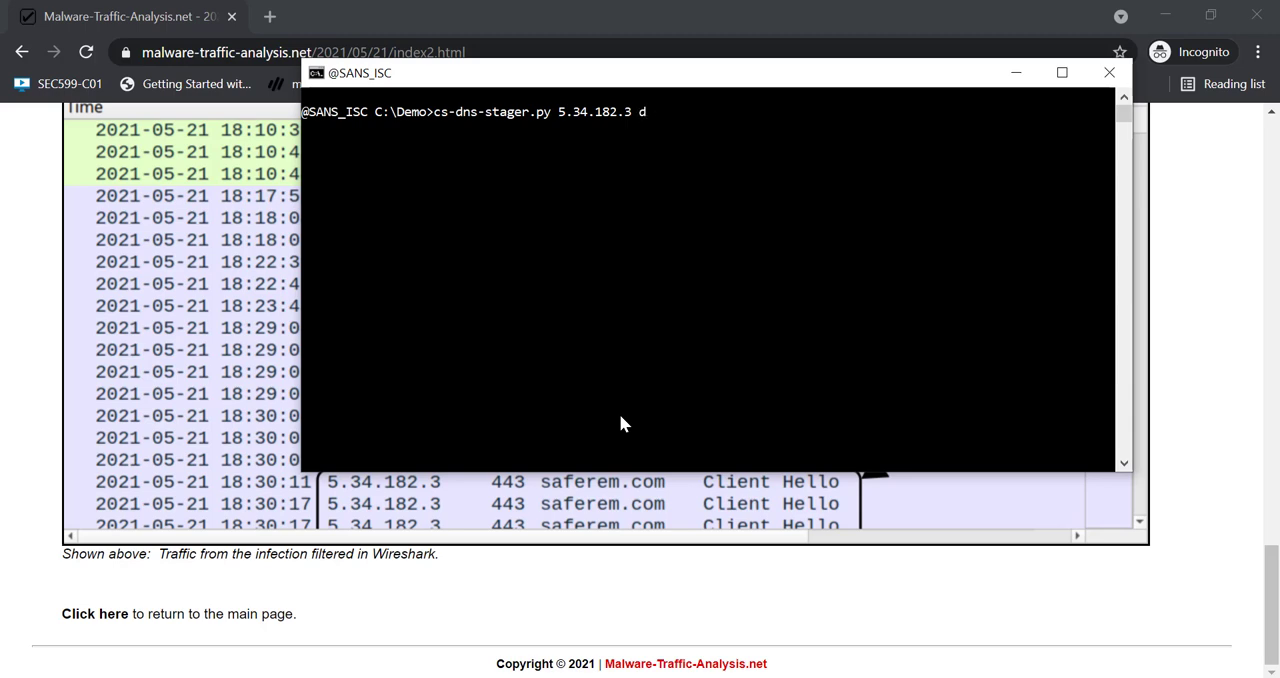
type("nstext")
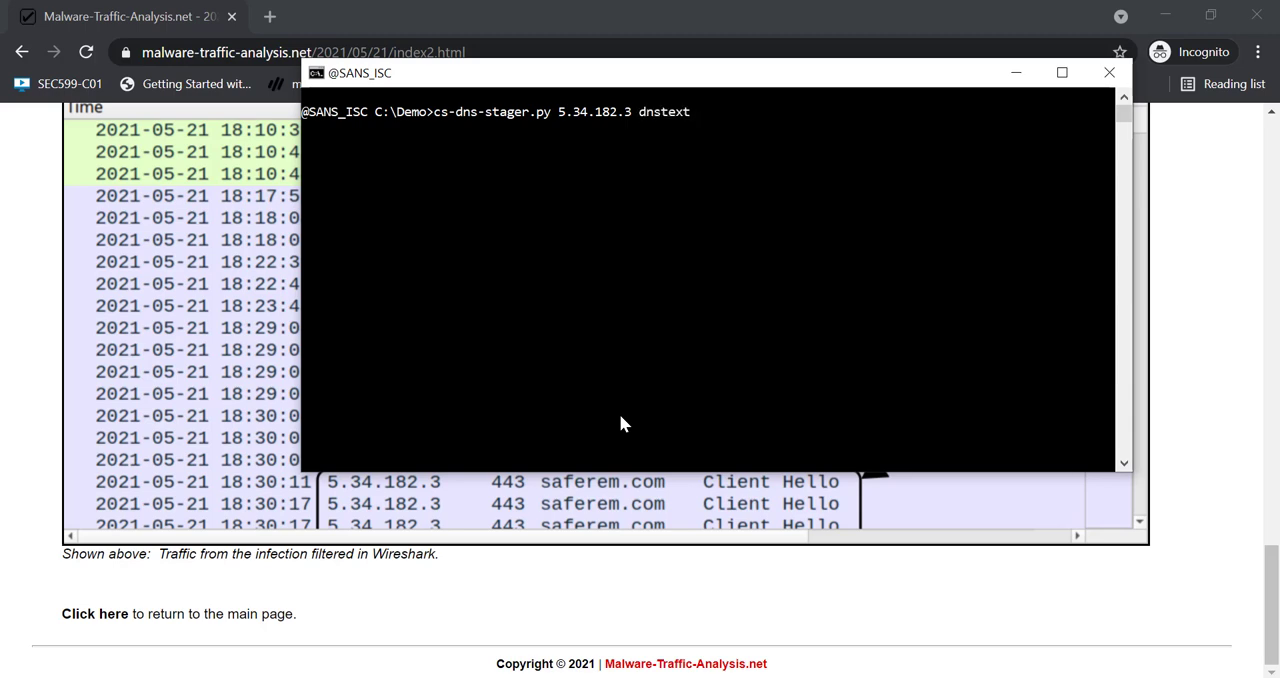
type(".vir")
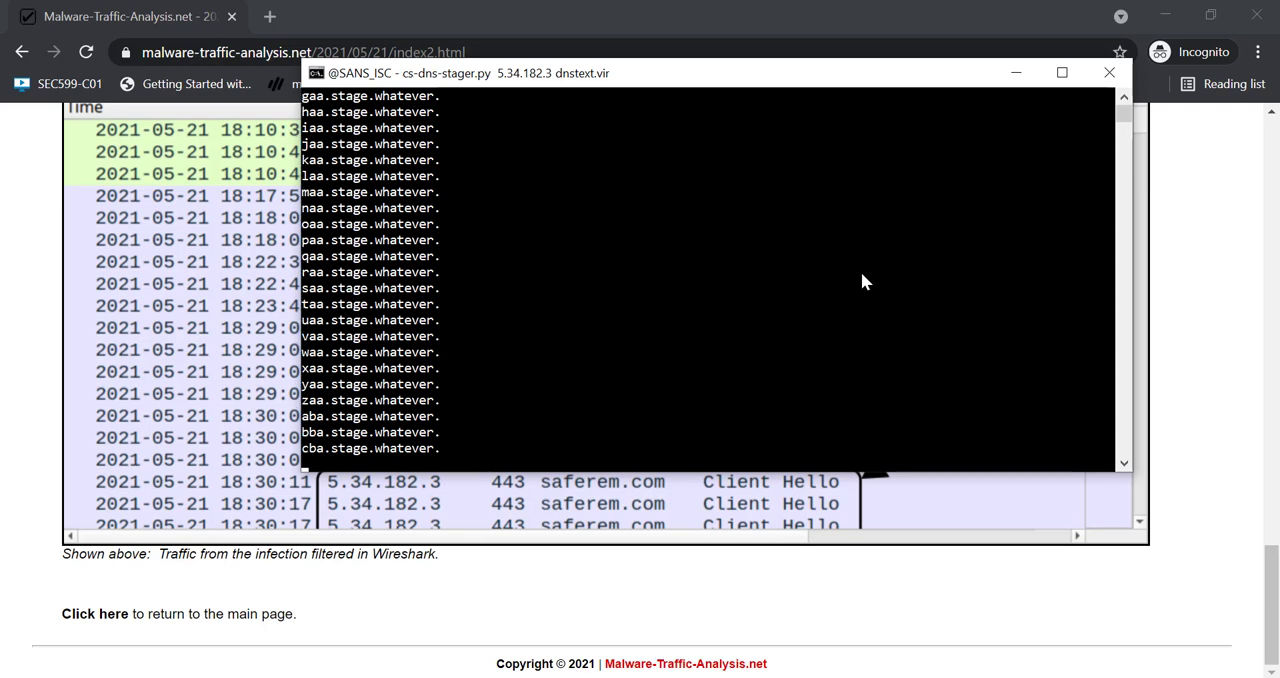
scroll("down", 3)
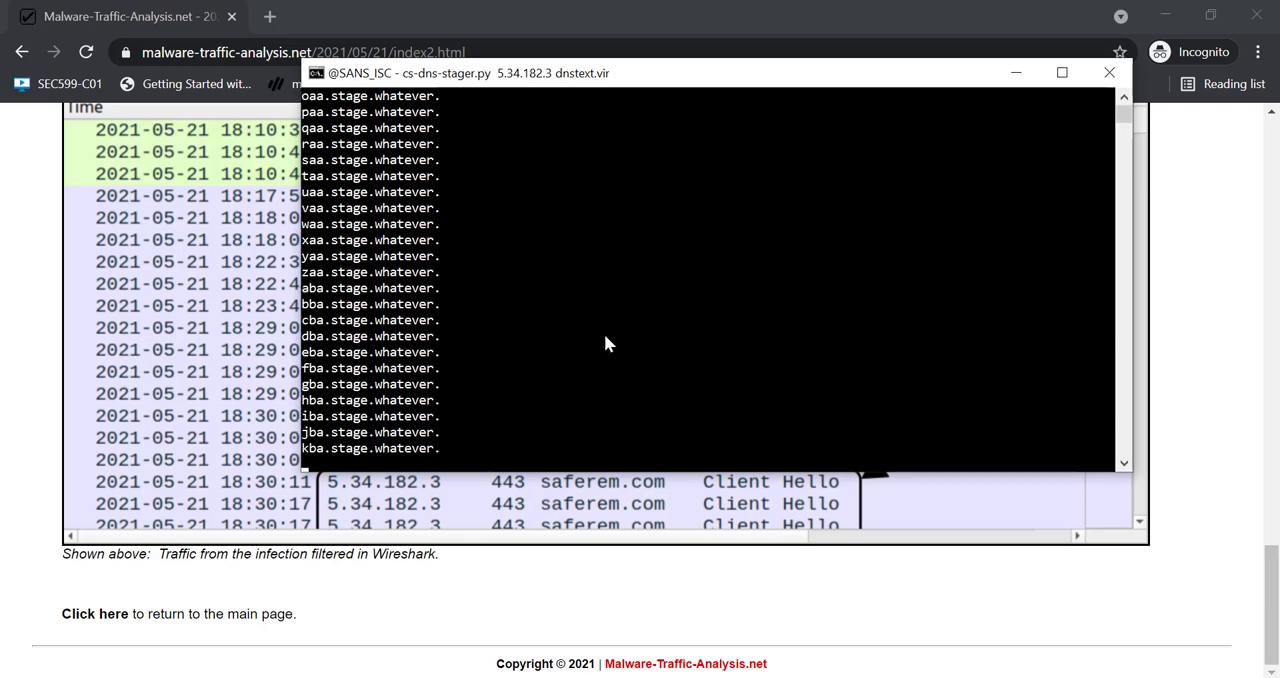
scroll("down", 3)
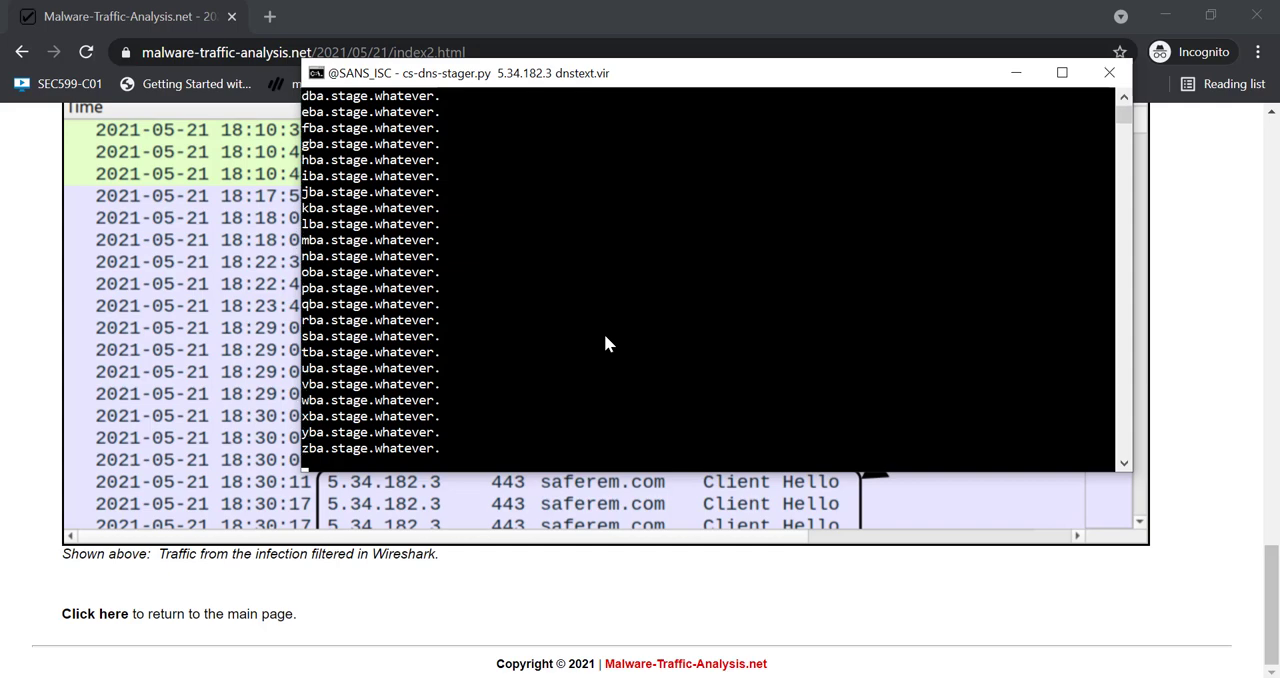
scroll("down", 3)
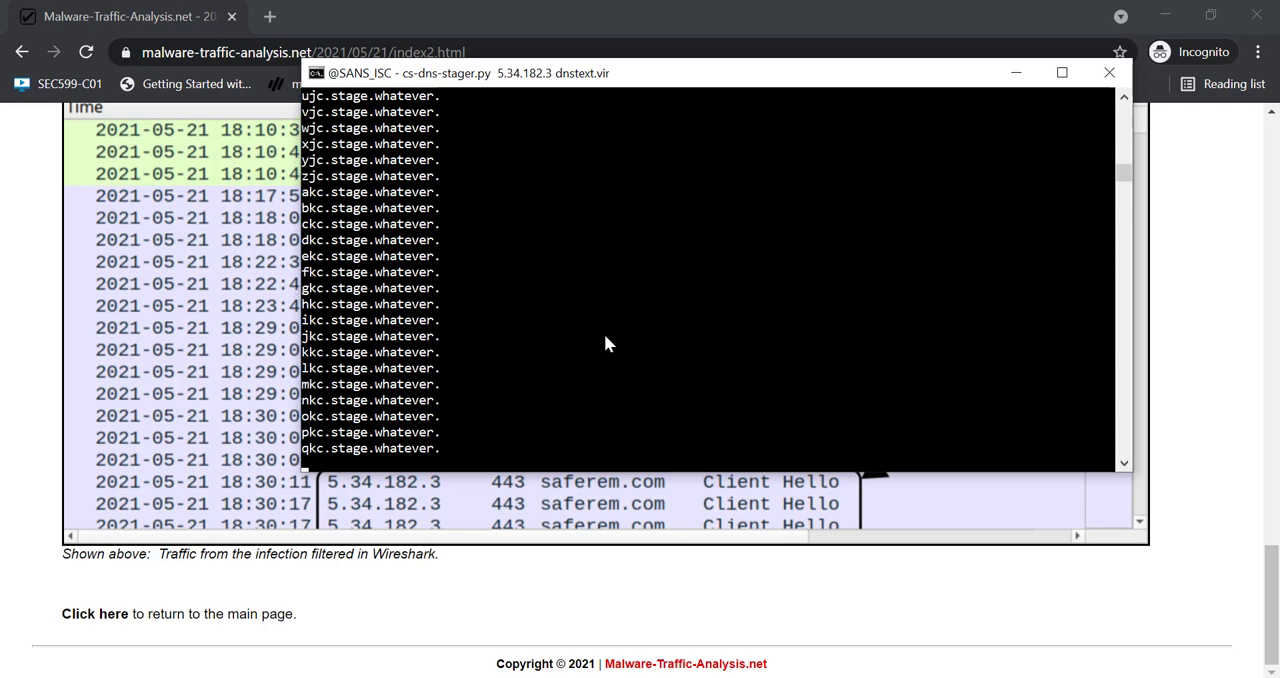
scroll("down", 3)
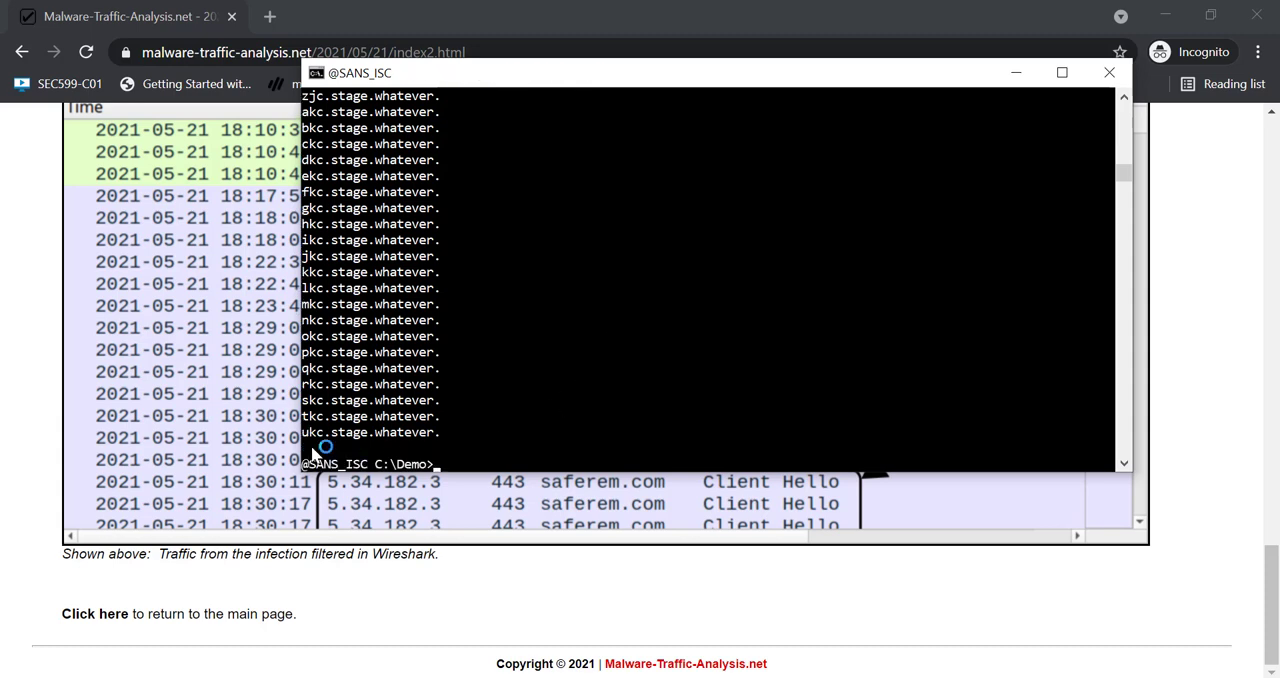
mouse_move(460, 445)
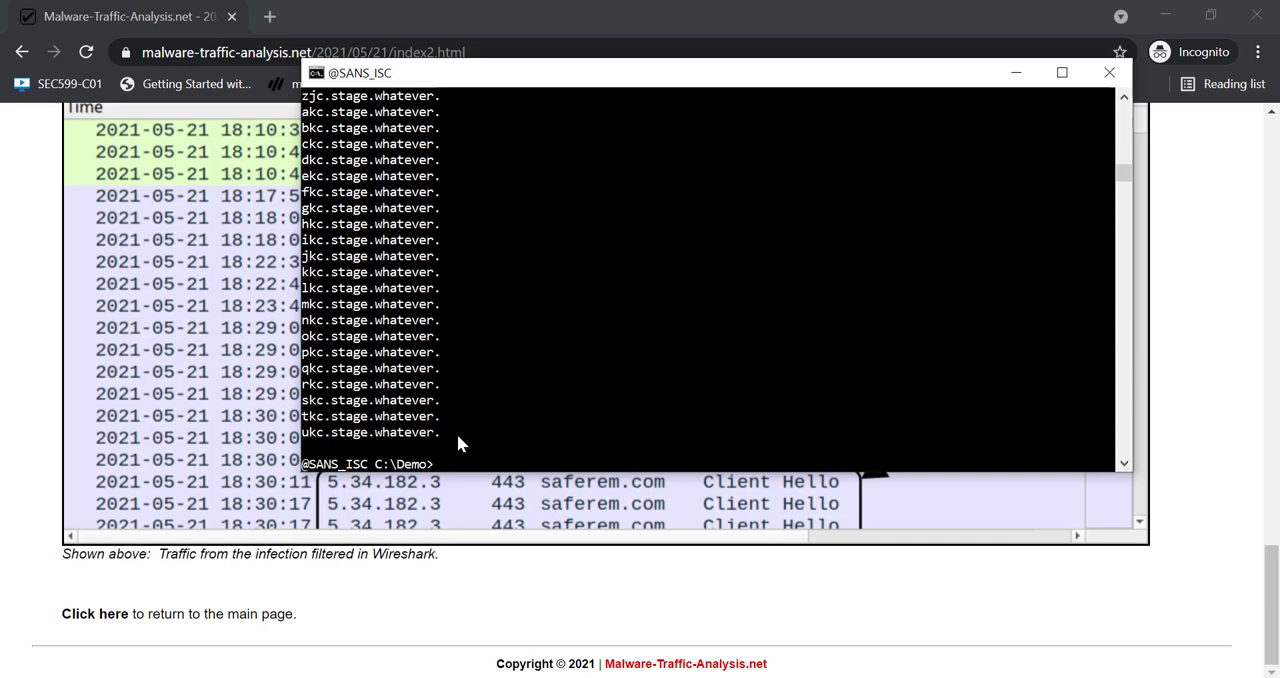
Step: List the encoded items in dnstext.vir with base64dump.py -e nb
type("mor")
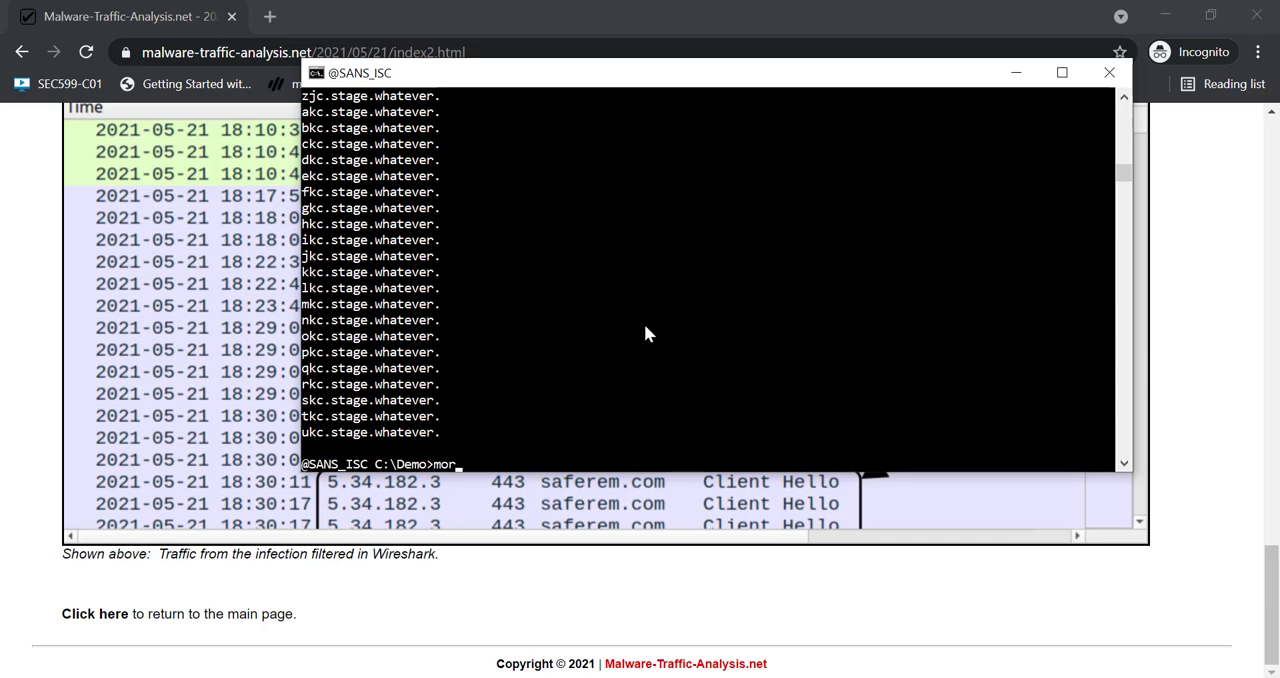
type("dn")
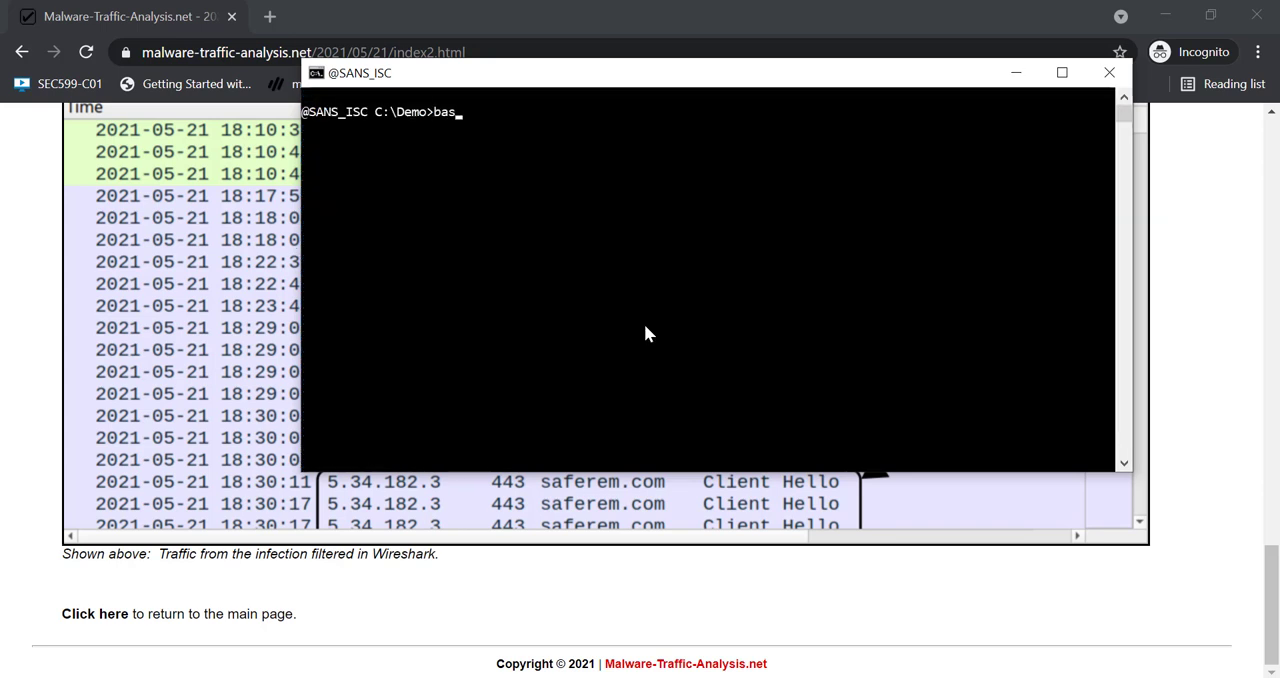
type("e64dump.py -")
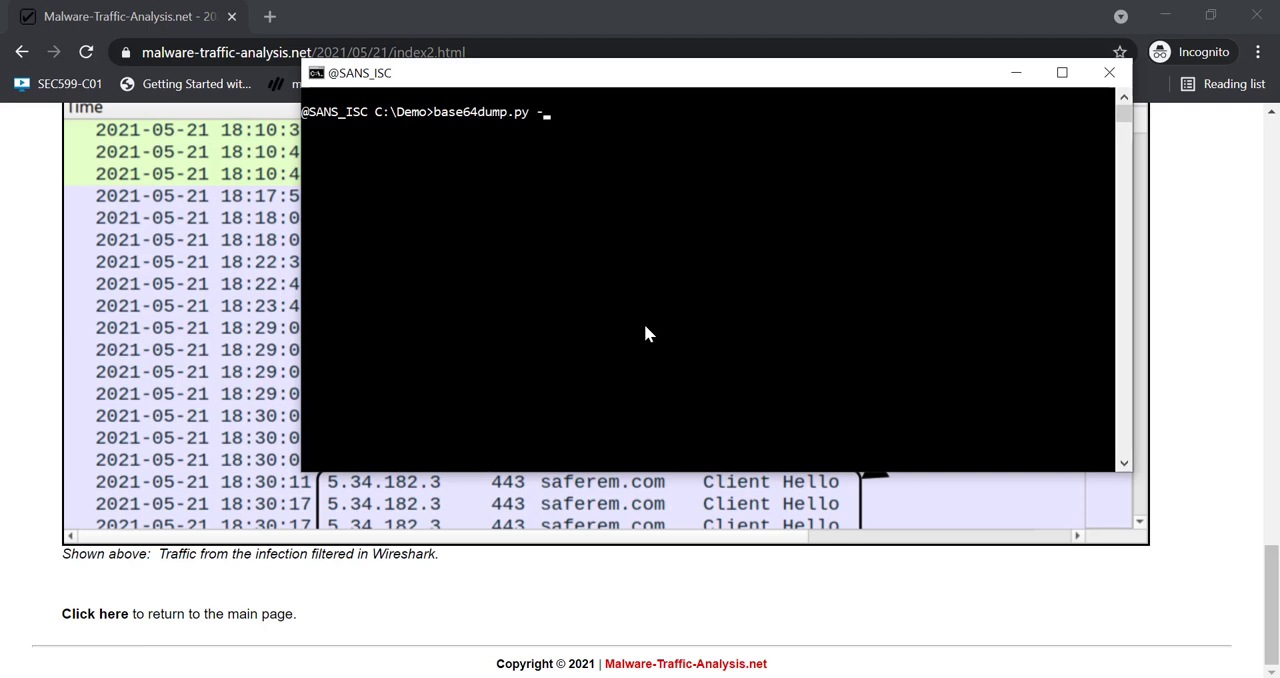
type("e")
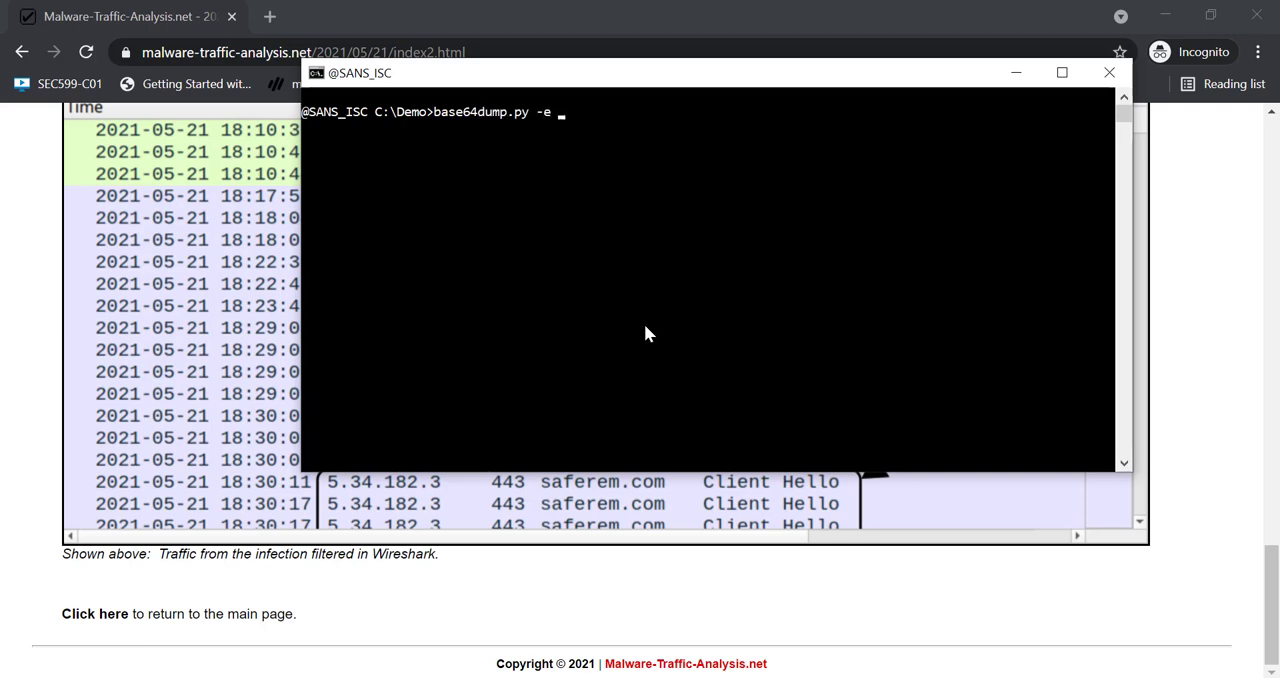
type("nb dnstext.vir")
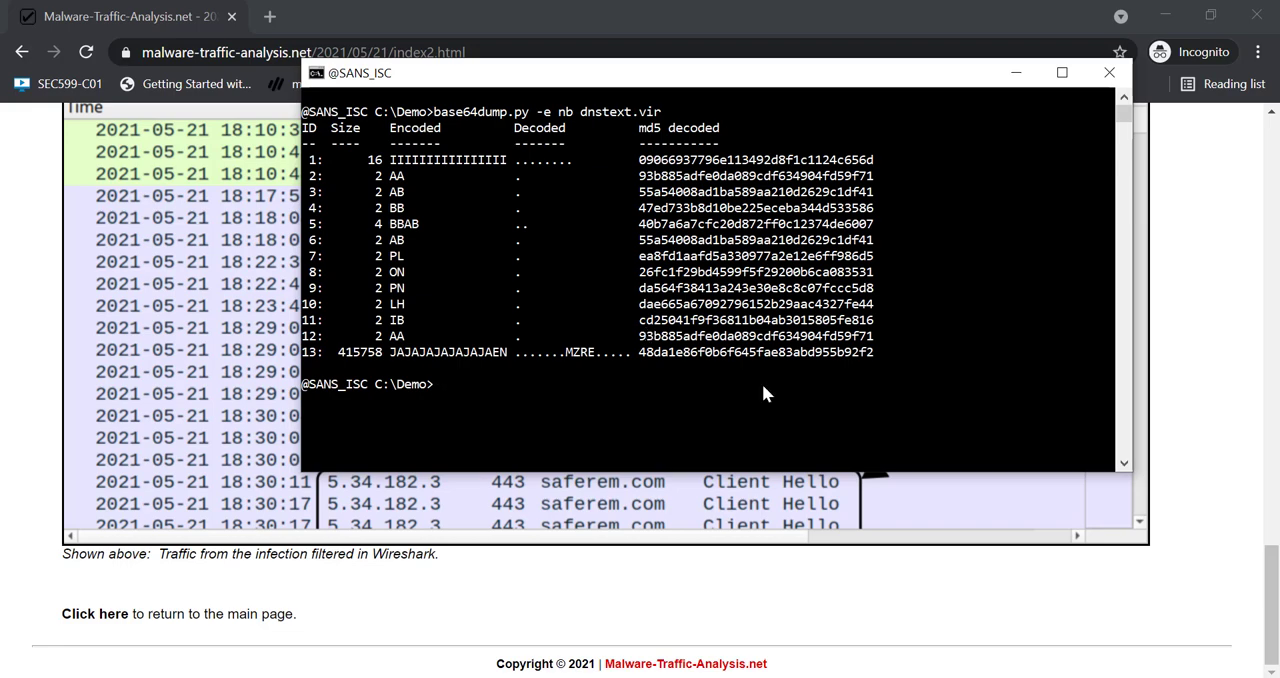
mouse_move(359, 388)
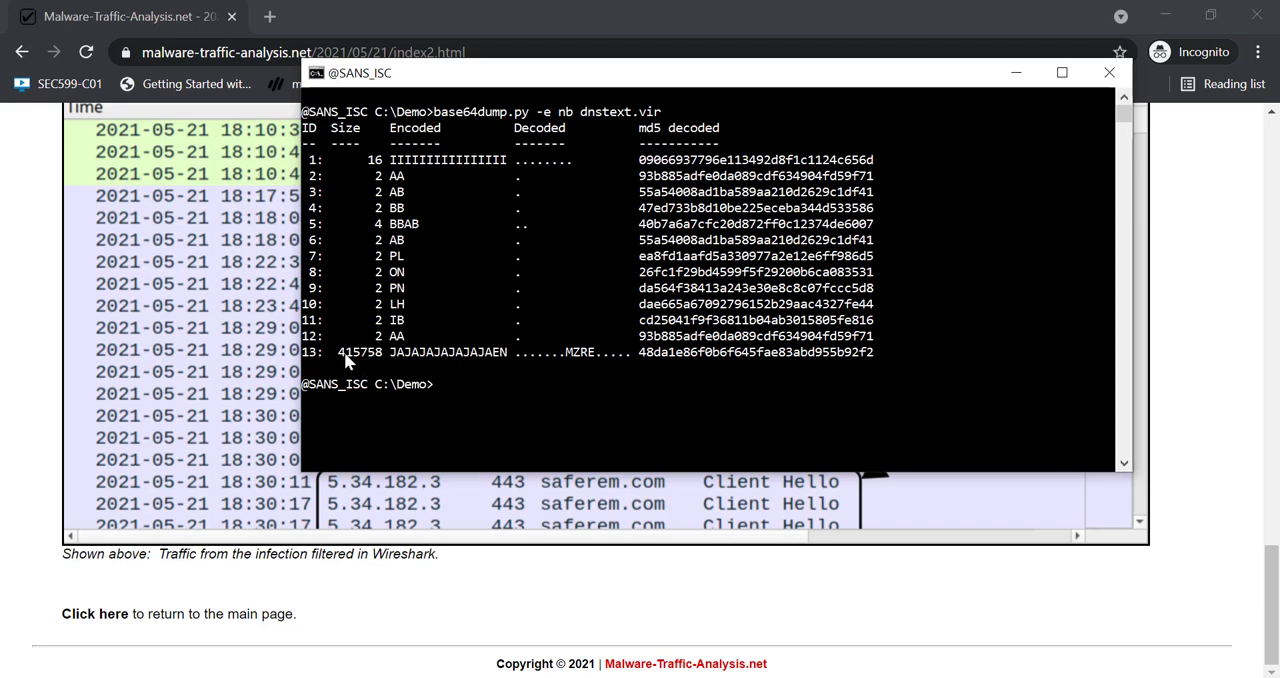
mouse_move(575, 368)
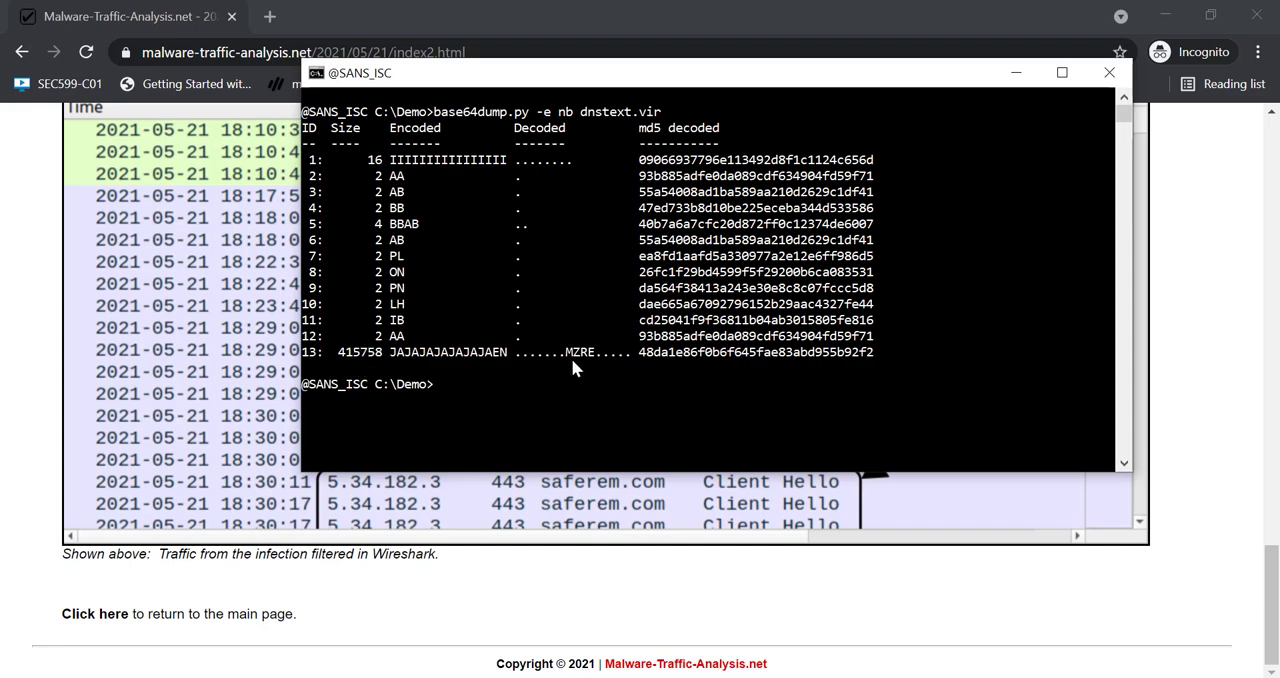
mouse_move(585, 205)
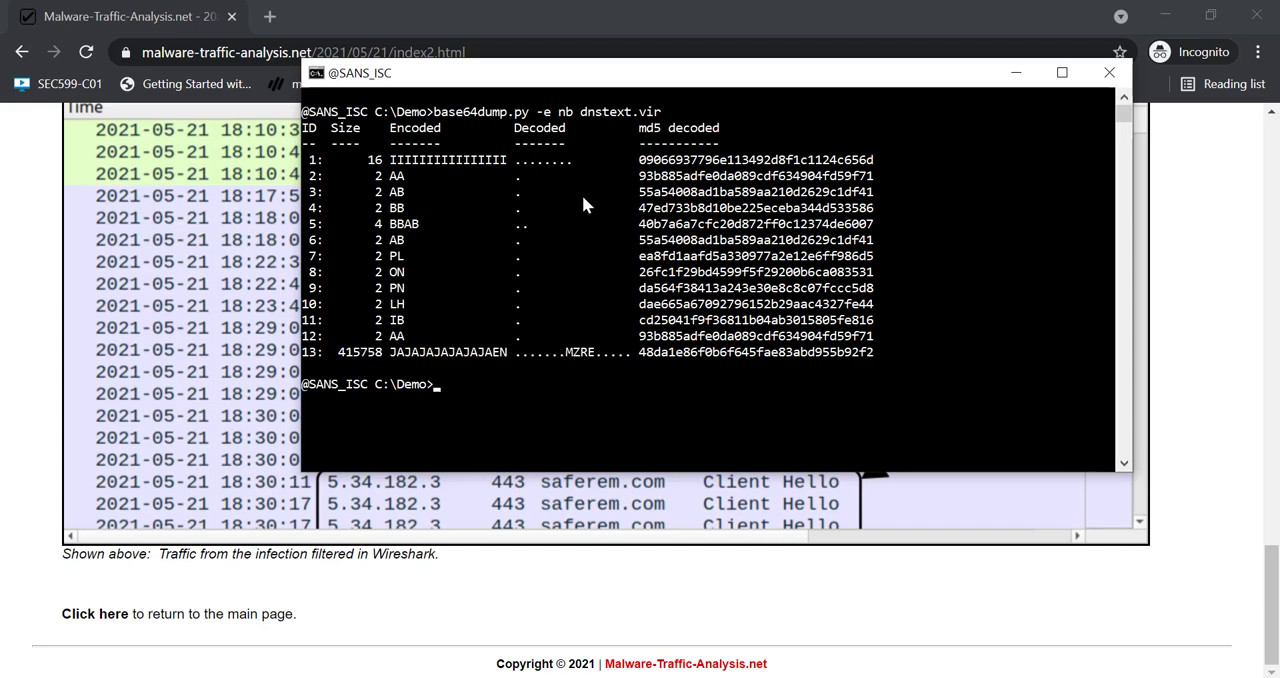
Step: Pipe decoded item 13 of dnstext.vir into 1768.py to reveal the ns3.saferem.com config
type("base64dump.py -e nb -s dnstext.vir")
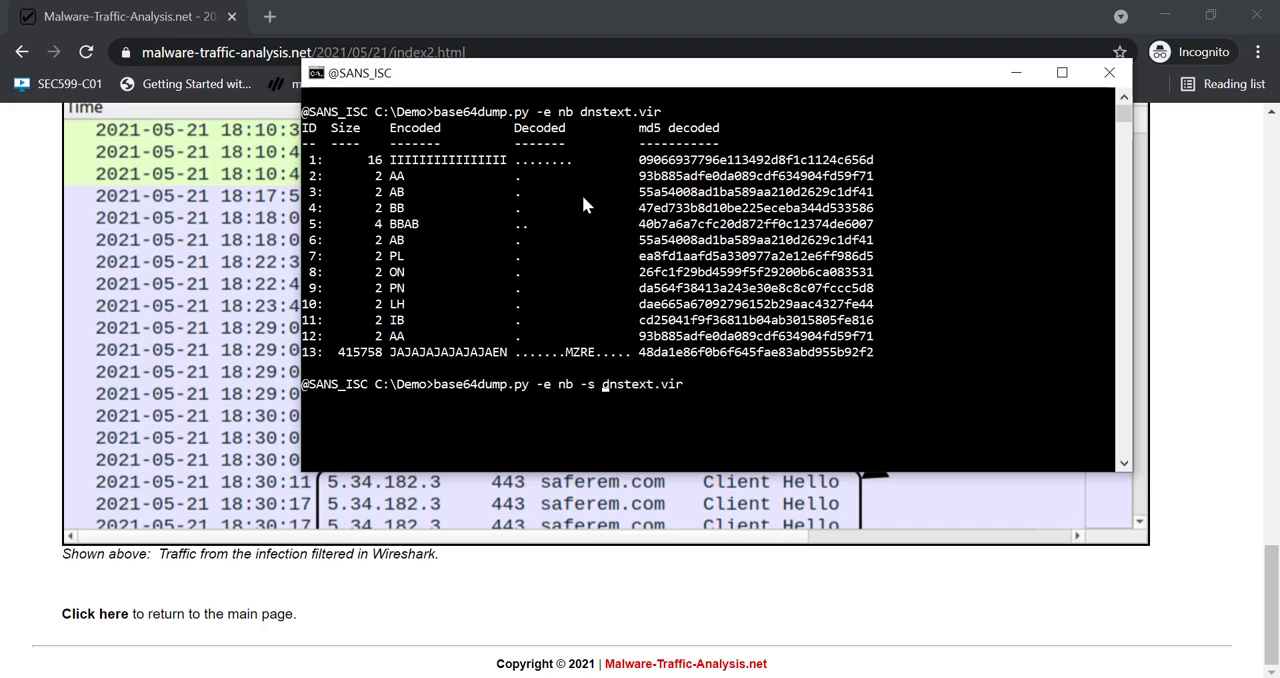
type("13 -d")
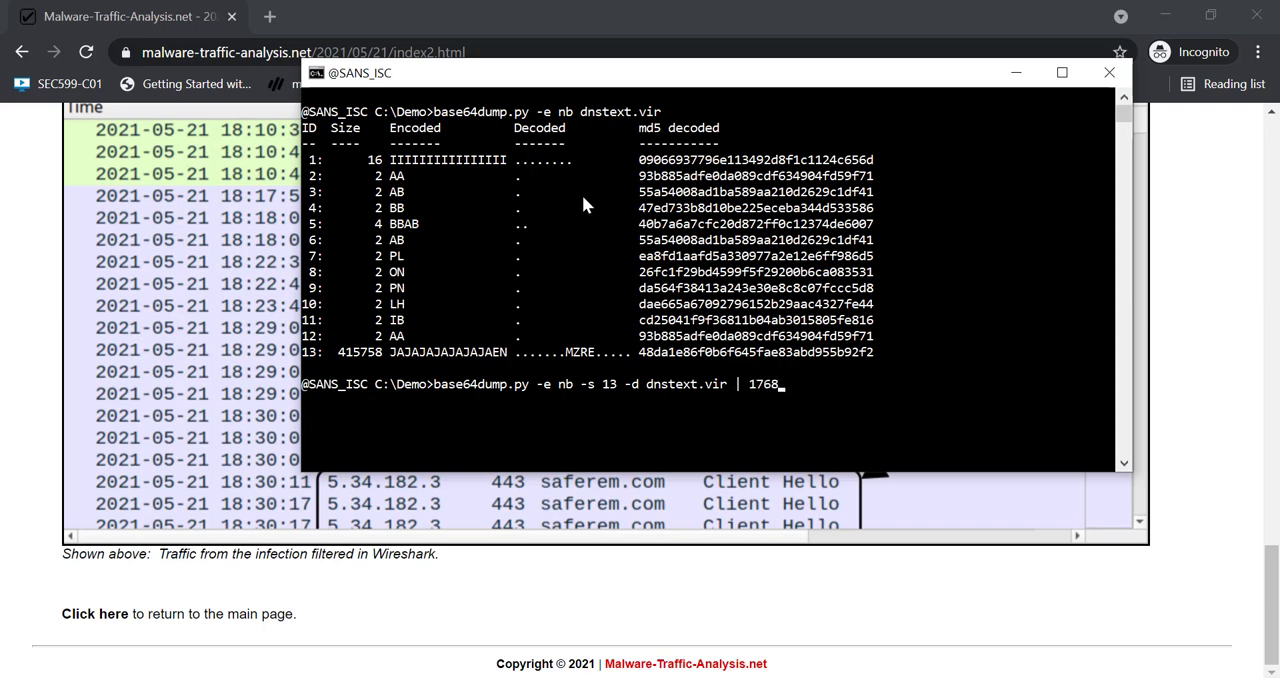
type(".py")
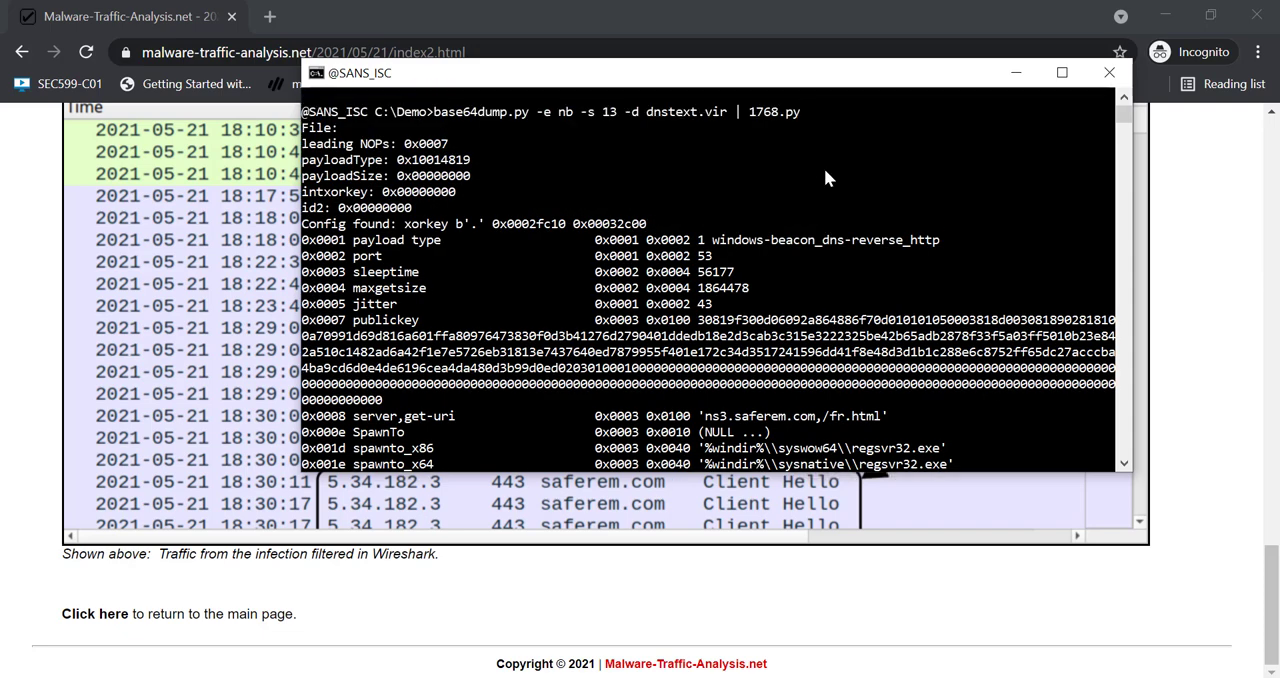
mouse_move(728, 420)
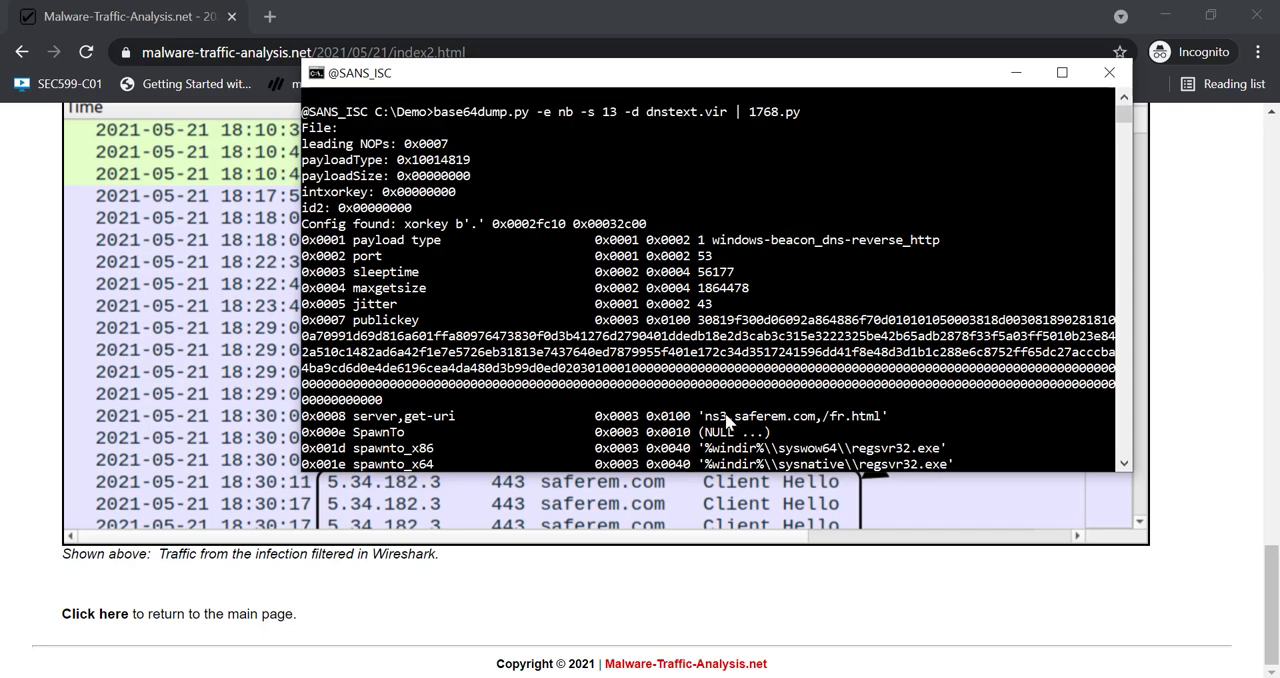
mouse_move(818, 427)
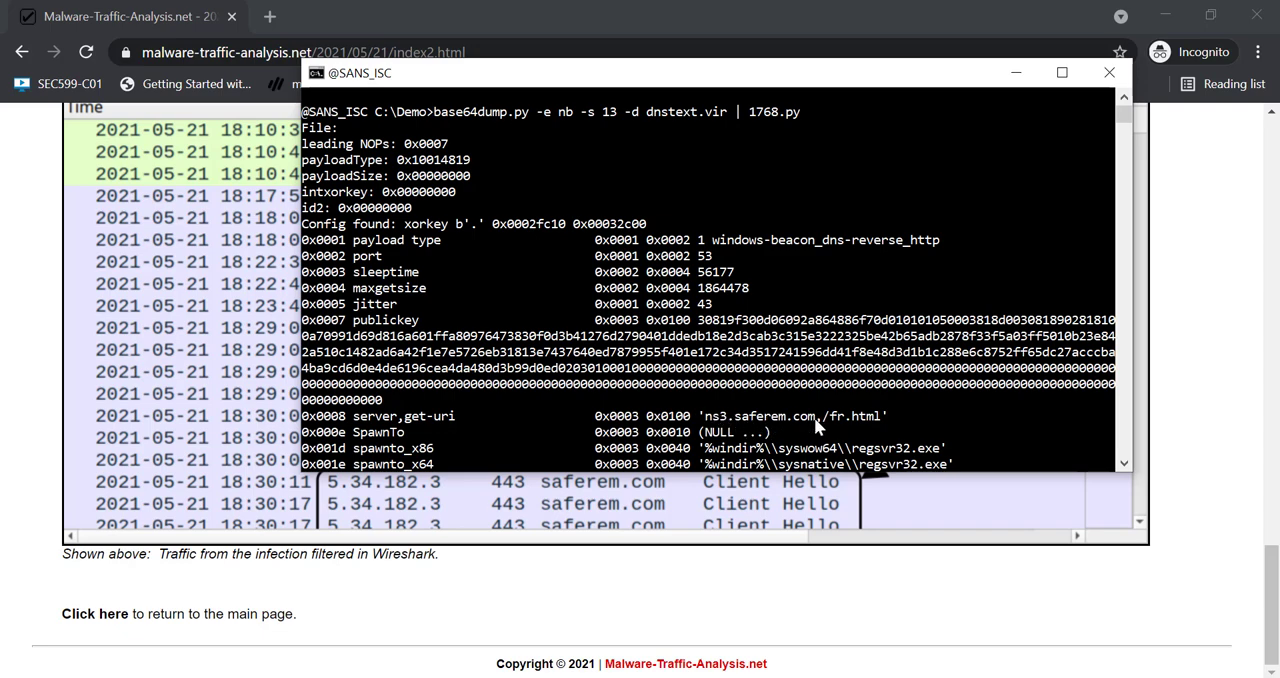
mouse_move(908, 277)
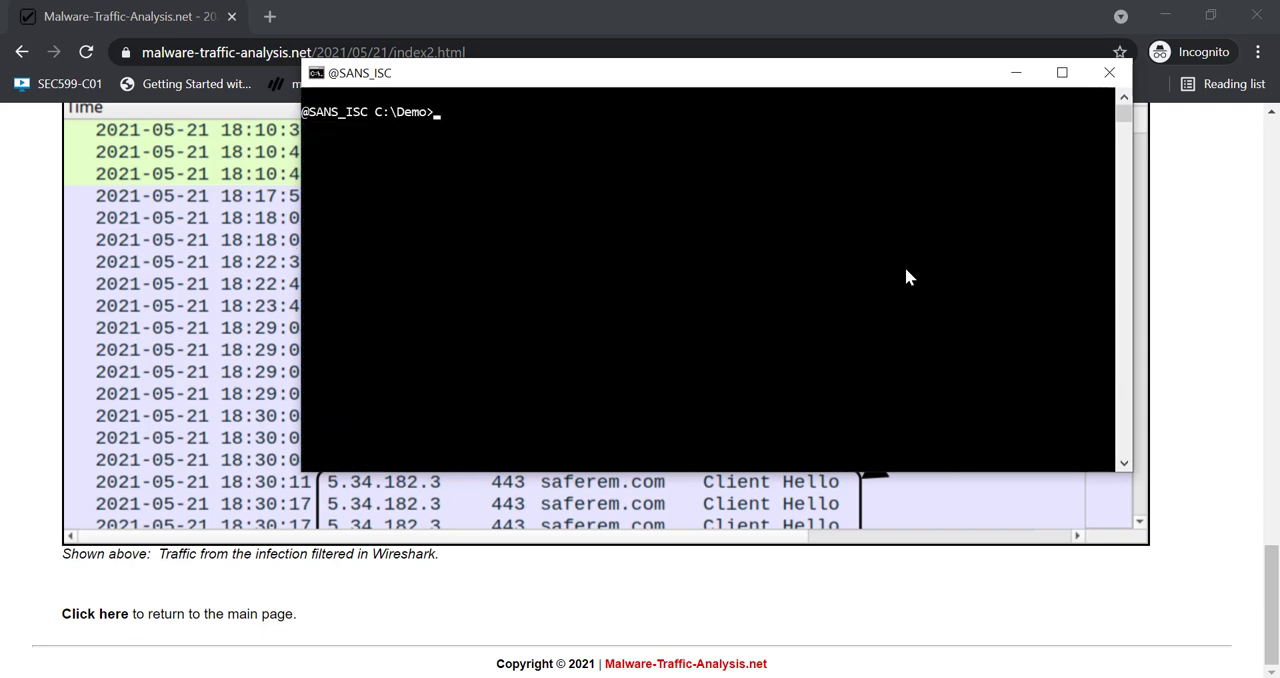
Step: Run nslookup -type=txt aaa.stage.ns3.saferem.com. against 8.8.8.8, returning the encoded string
type("nslookup -typ")
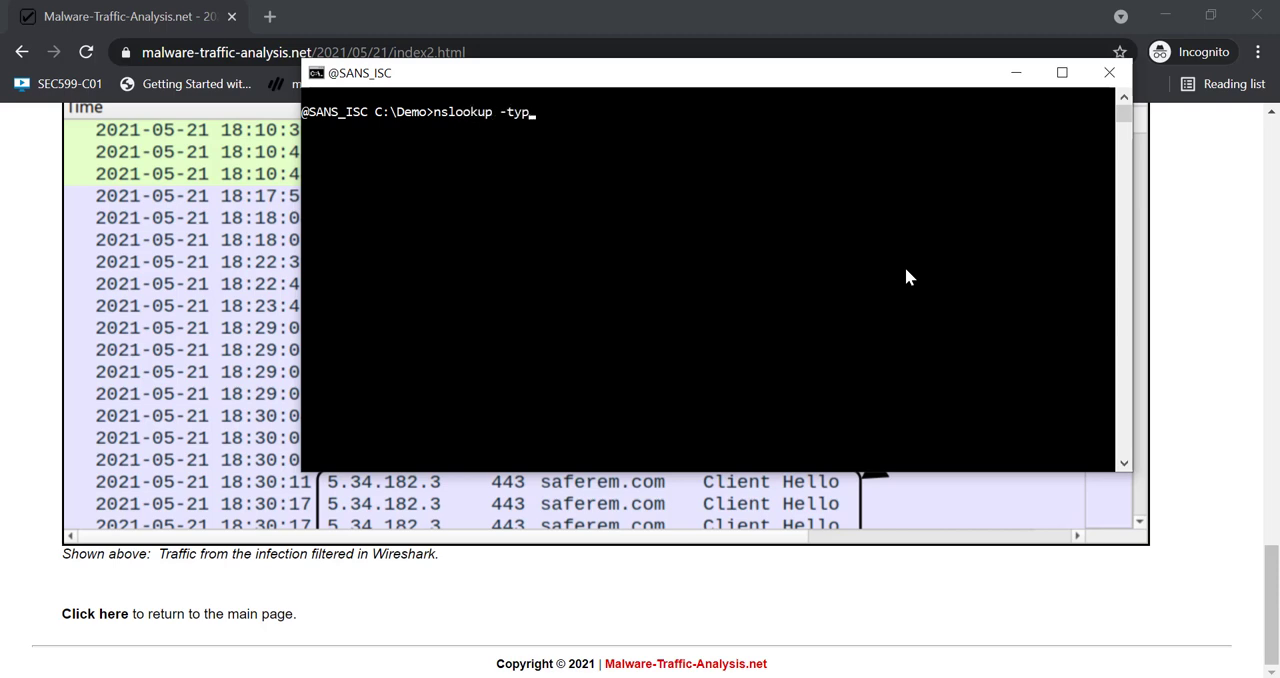
type("e=txt aa")
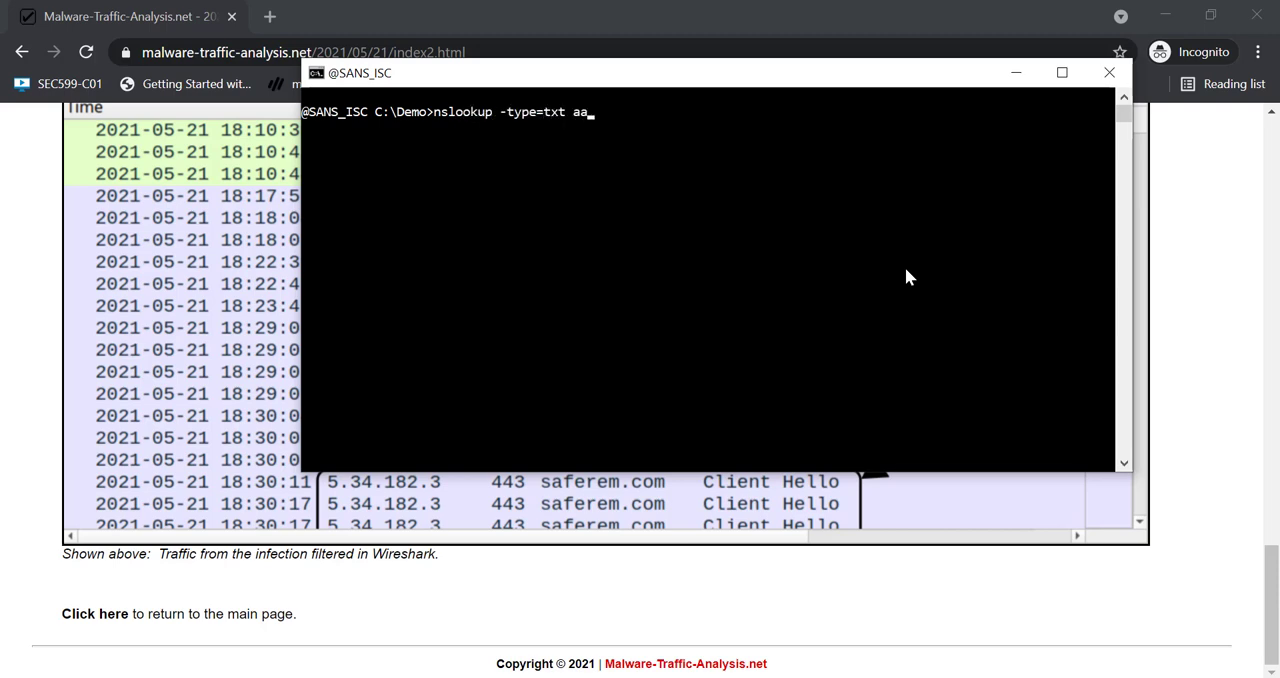
type("a.stage")
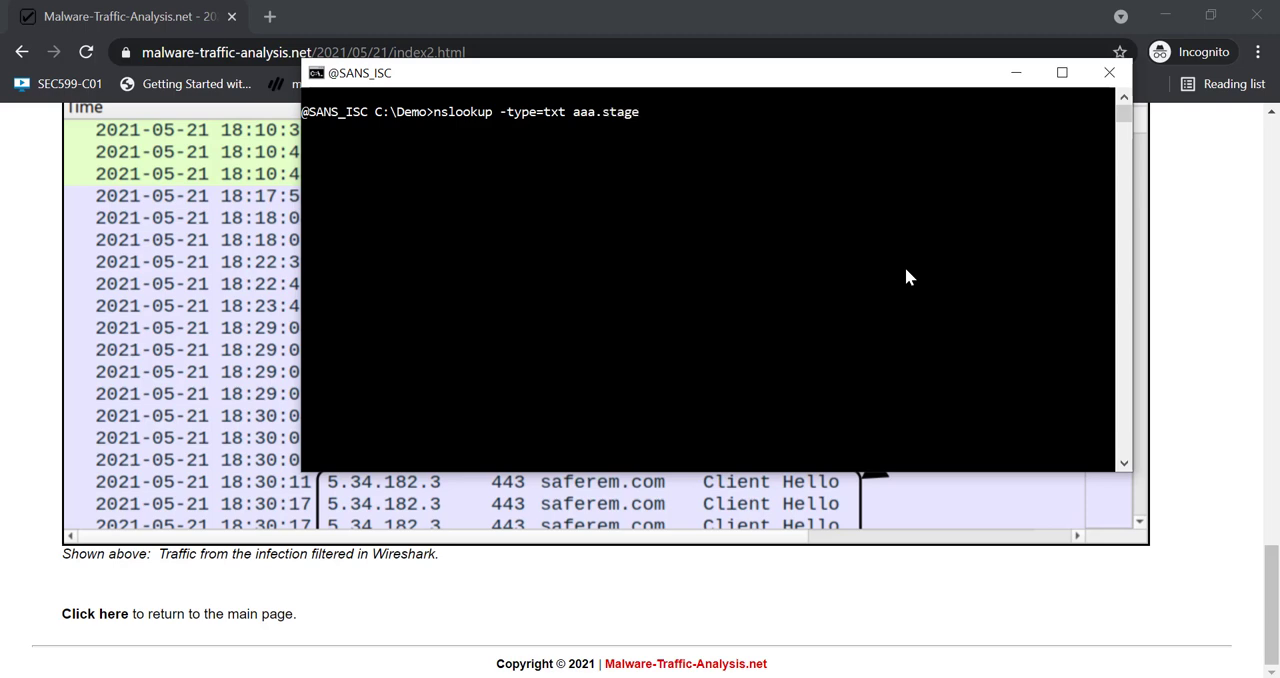
type(".ns")
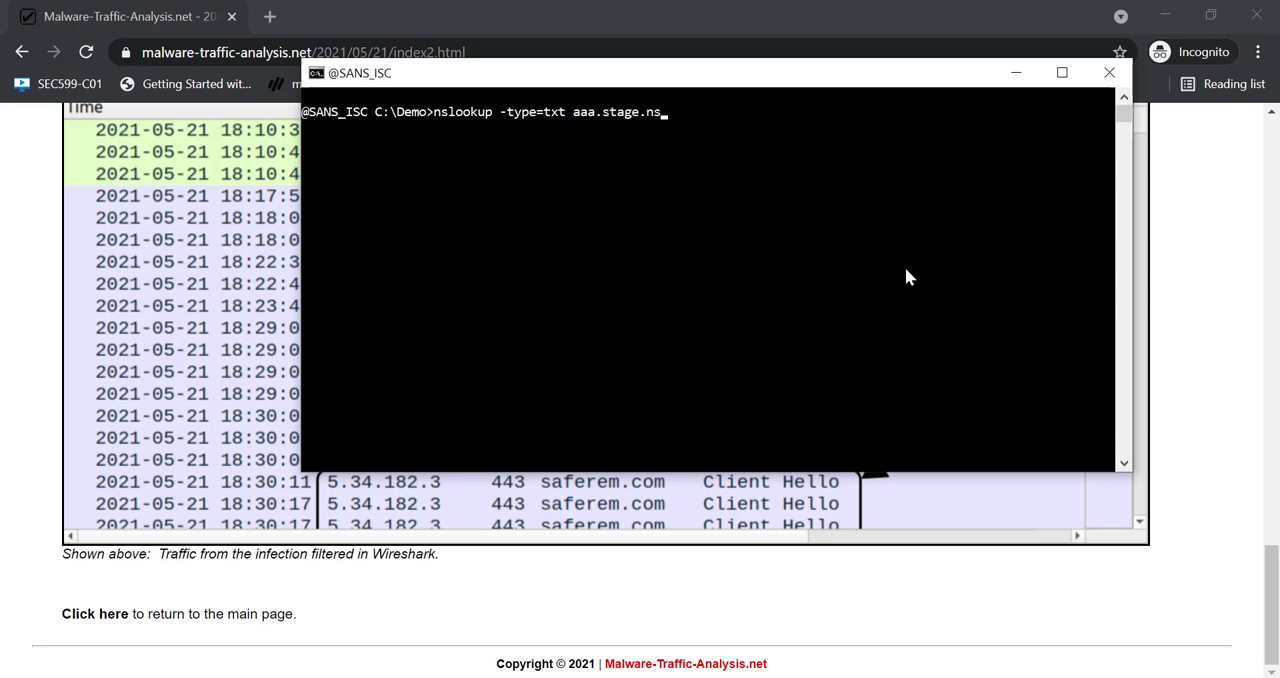
type("3.saferem")
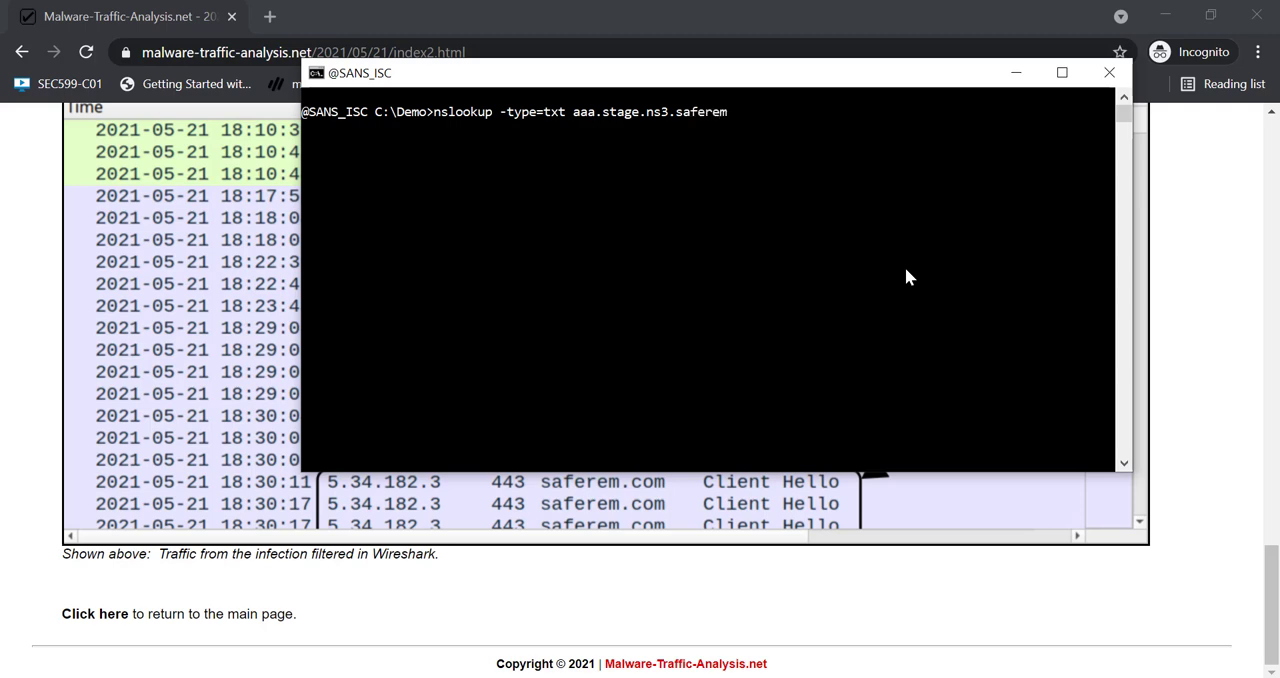
type(".com.")
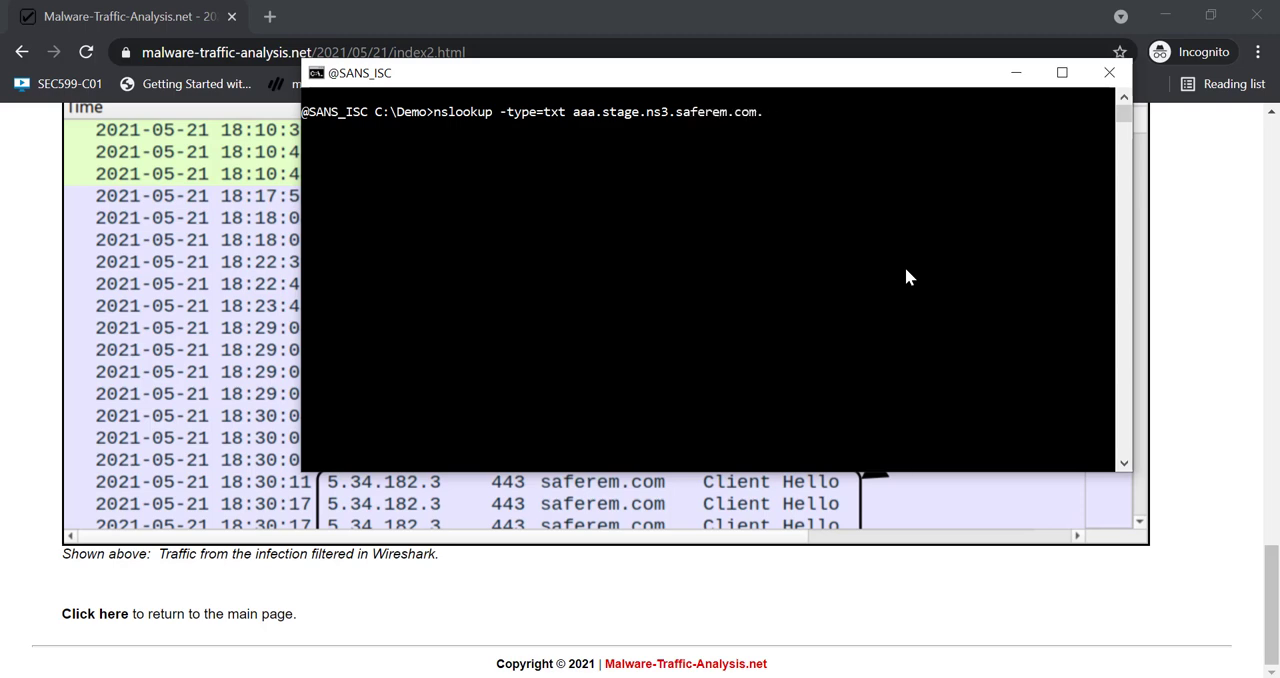
type("8.8.8.8")
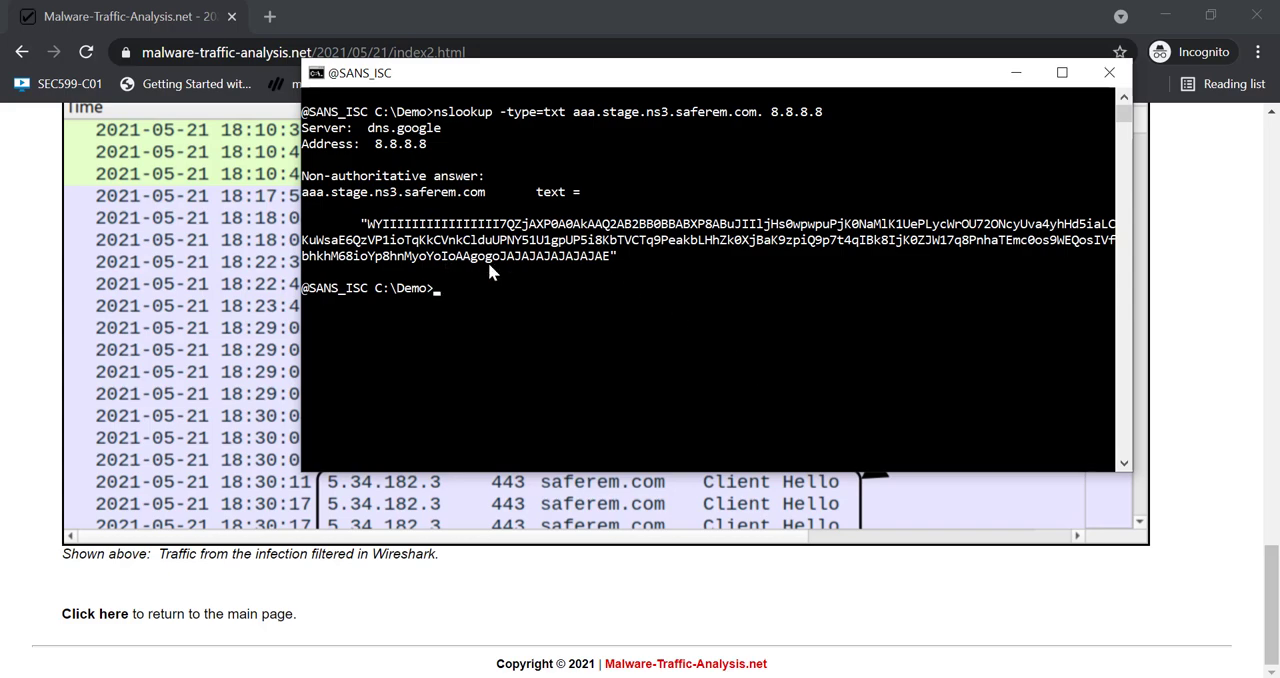
mouse_move(570, 307)
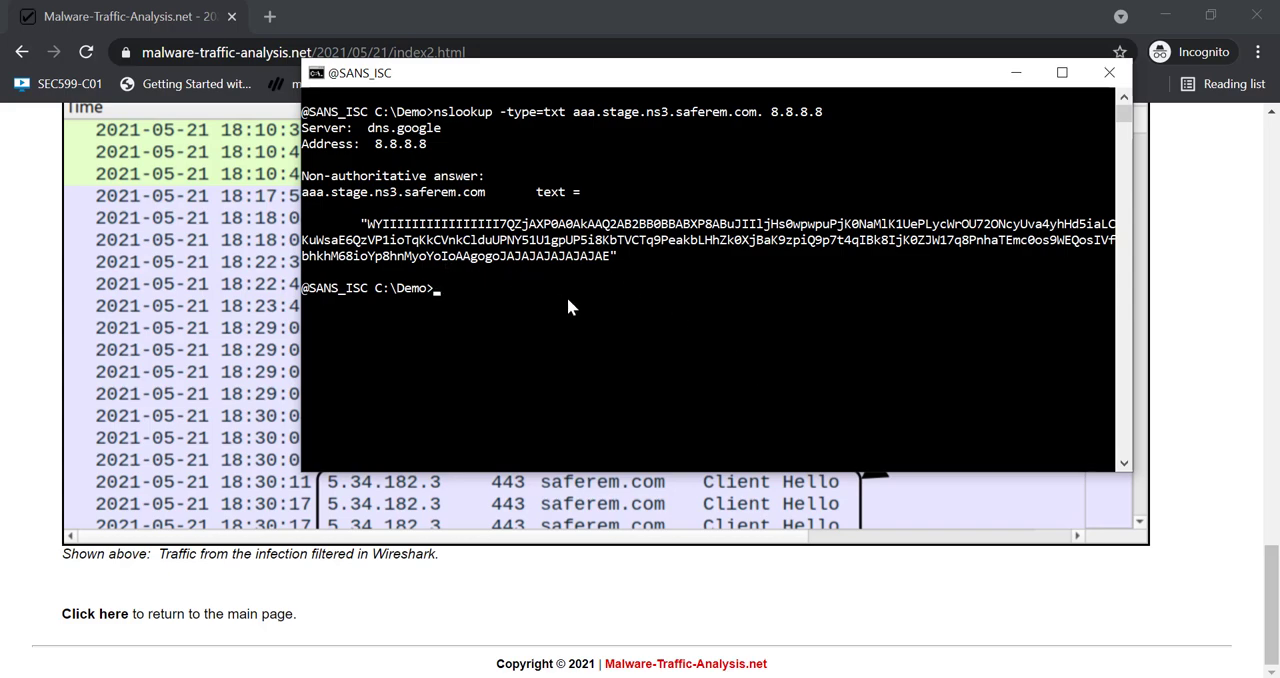